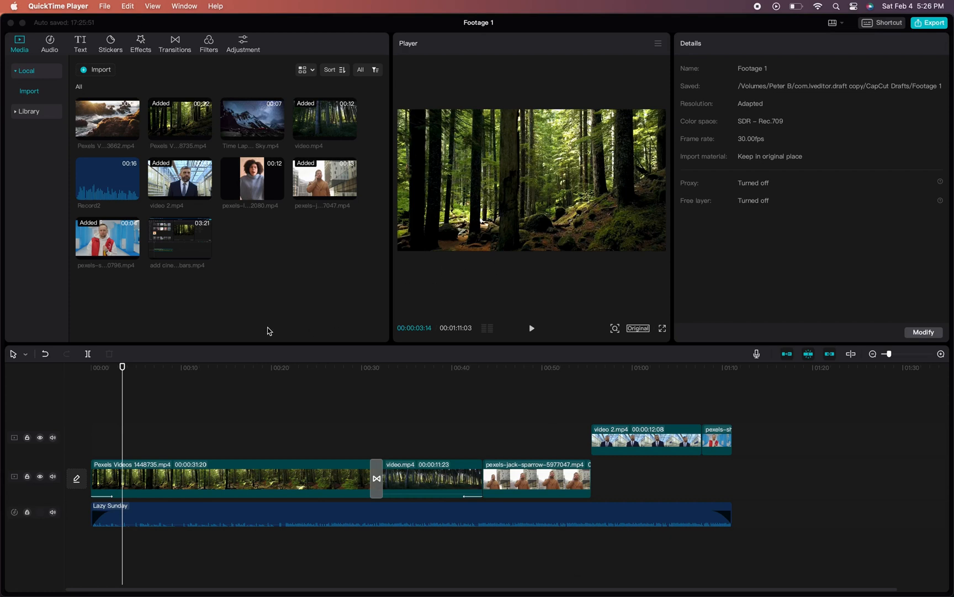
mouse_move(158, 485)
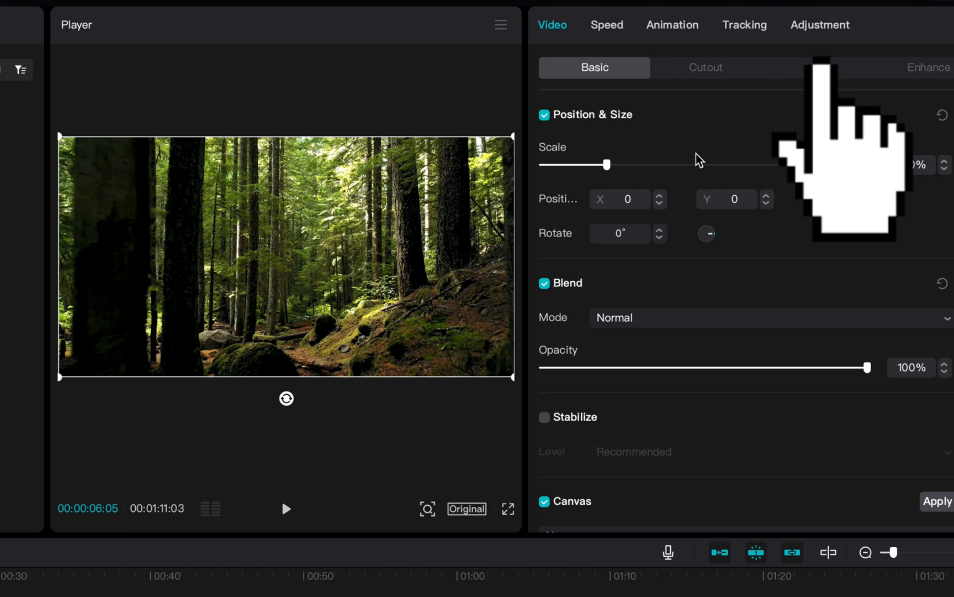
mouse_move(805, 32)
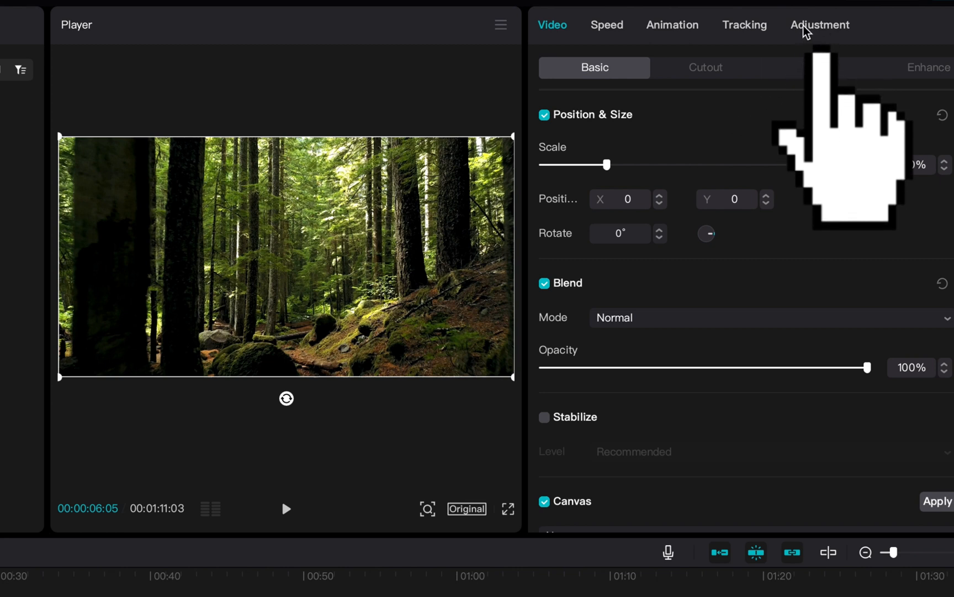
- Show the forest clip's Adjustment > HSL controls, with all values at zero
left_click(820, 25)
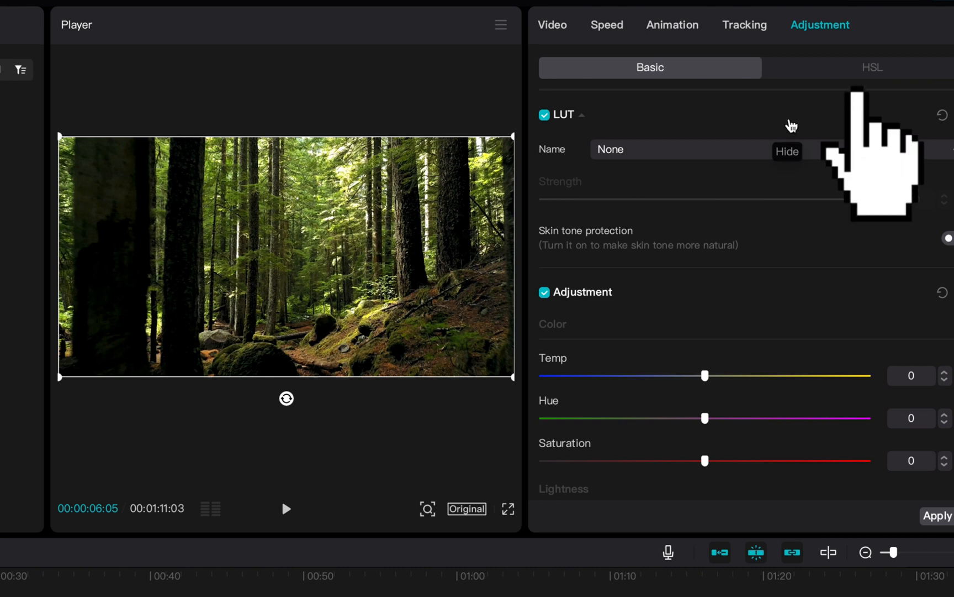
mouse_move(865, 80)
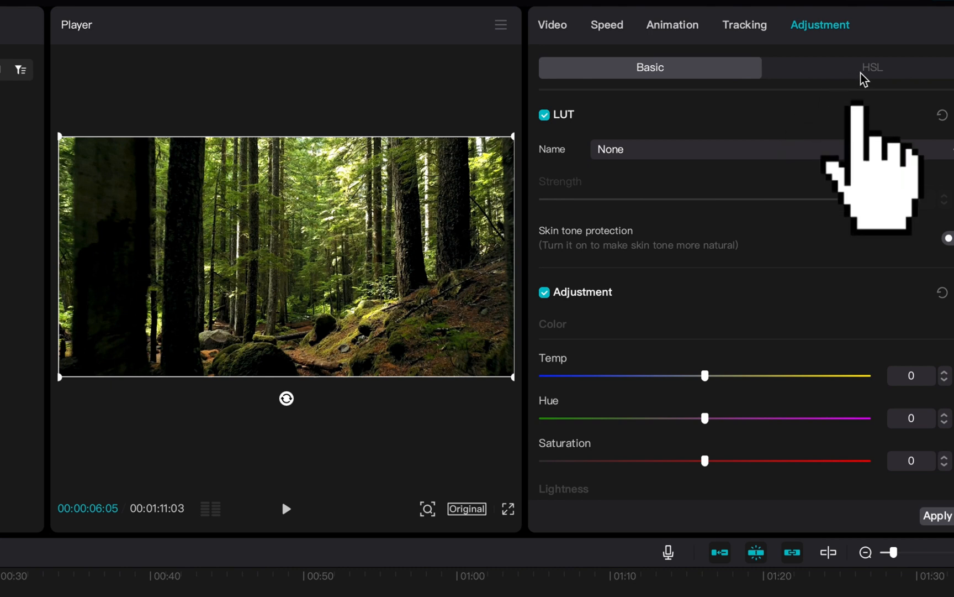
left_click(873, 67)
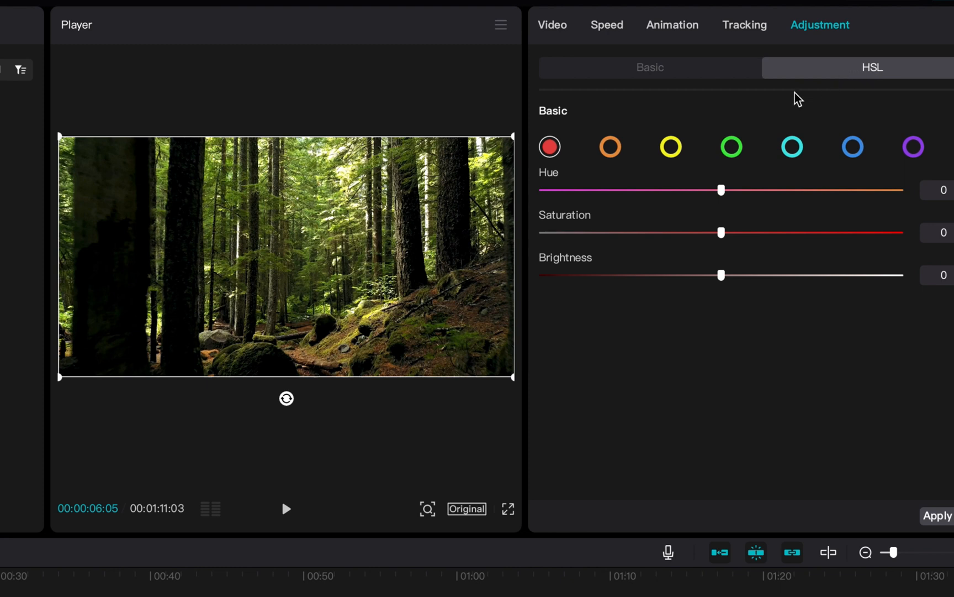
mouse_move(507, 206)
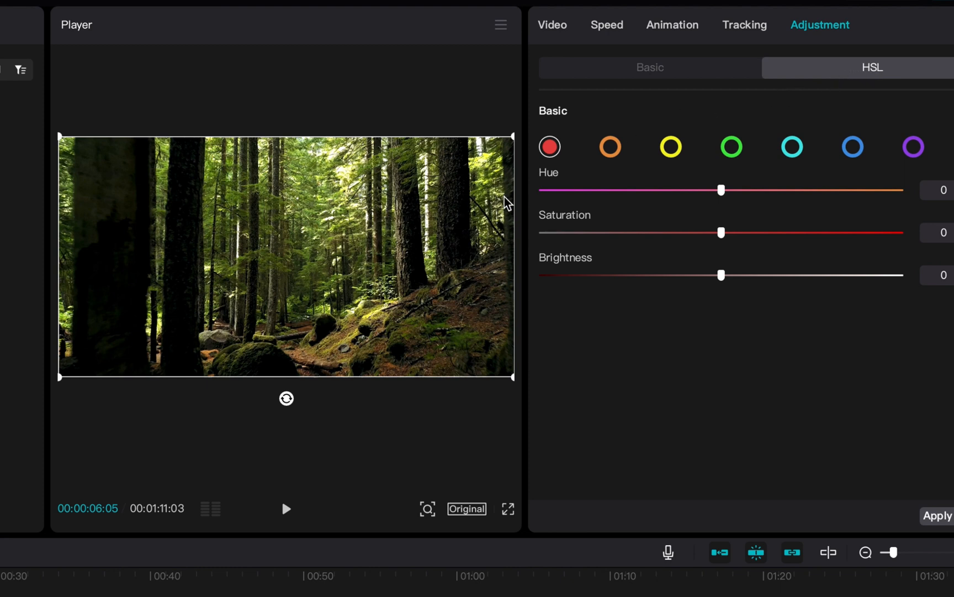
- Select green in HSL, set green saturation to -100, and preview playback
left_click(732, 147)
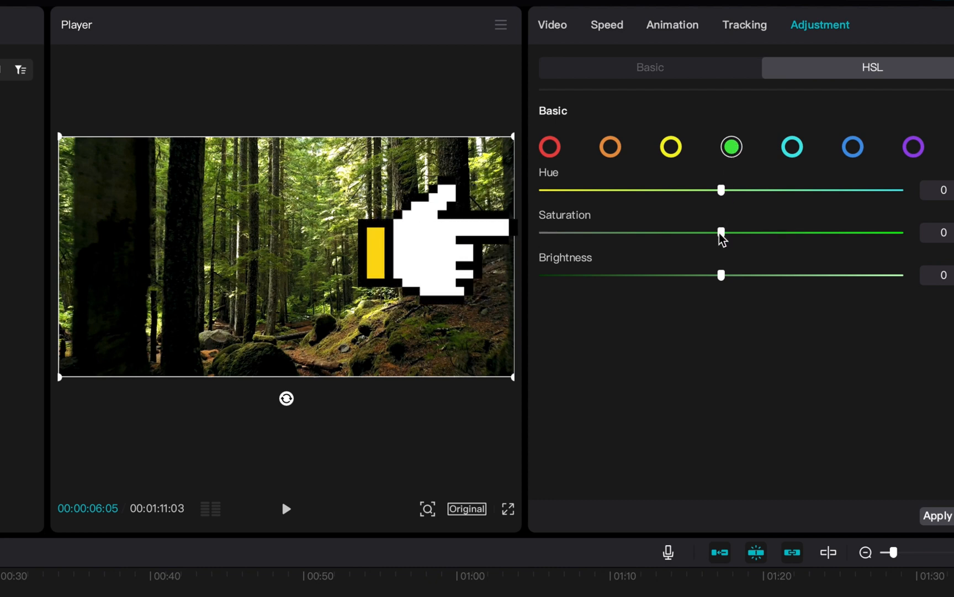
left_click_drag(722, 232, 732, 232)
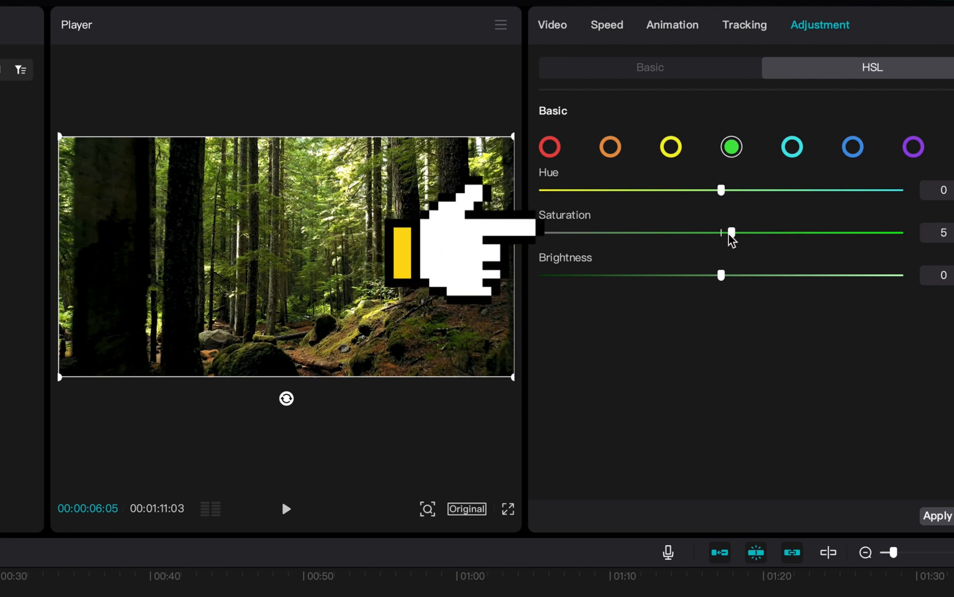
left_click_drag(730, 232, 782, 232)
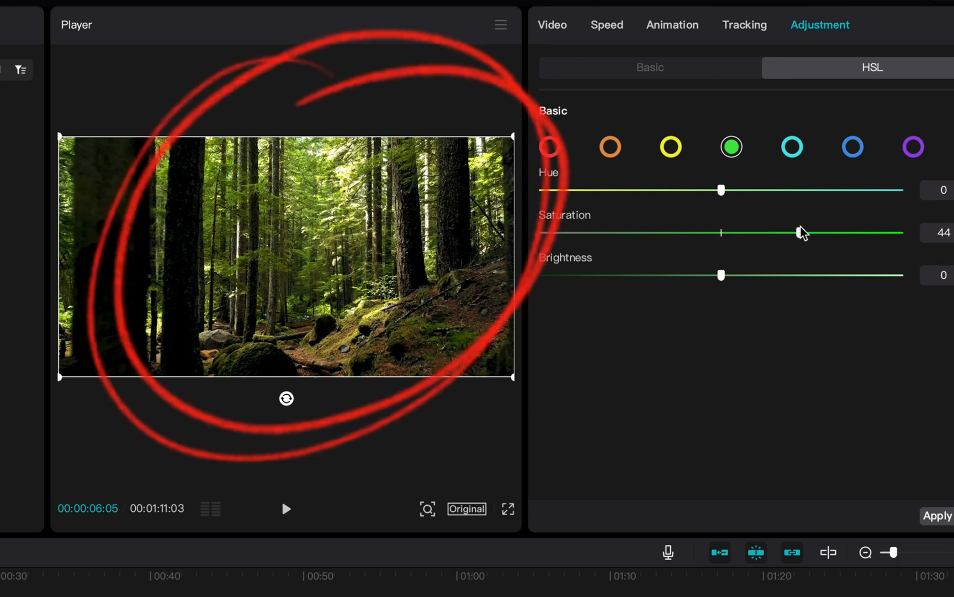
left_click_drag(798, 232, 661, 233)
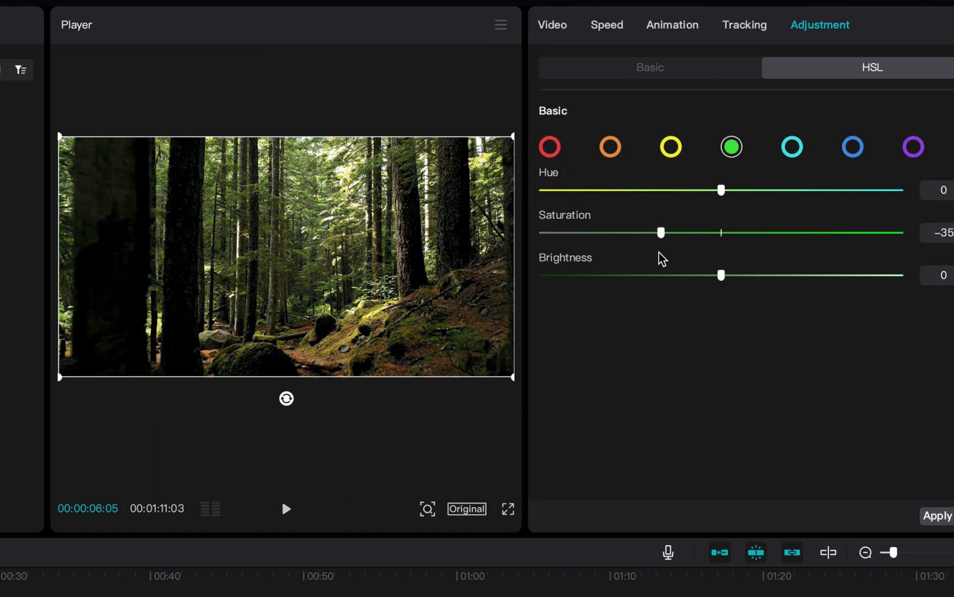
left_click_drag(661, 232, 722, 232)
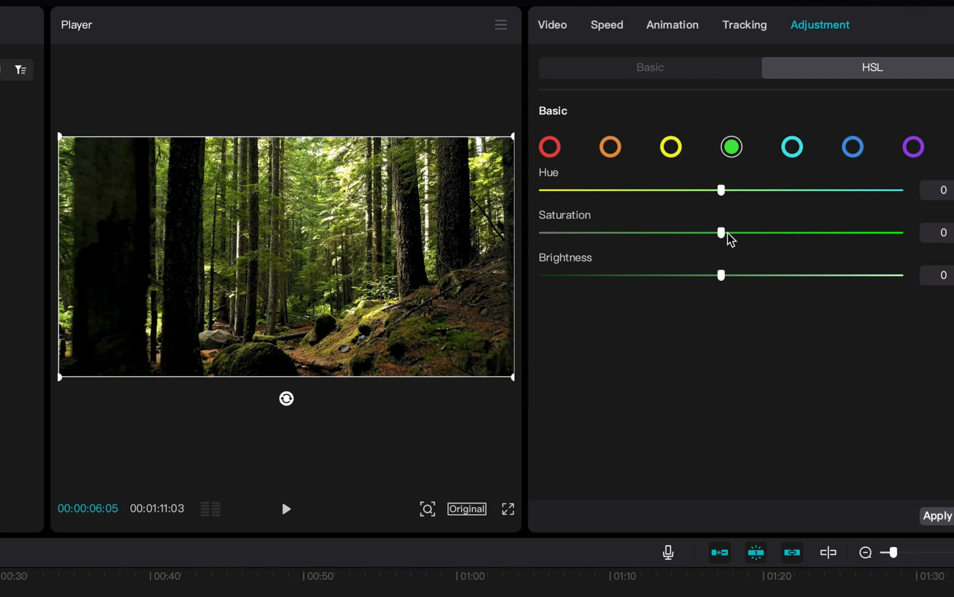
left_click_drag(722, 232, 657, 232)
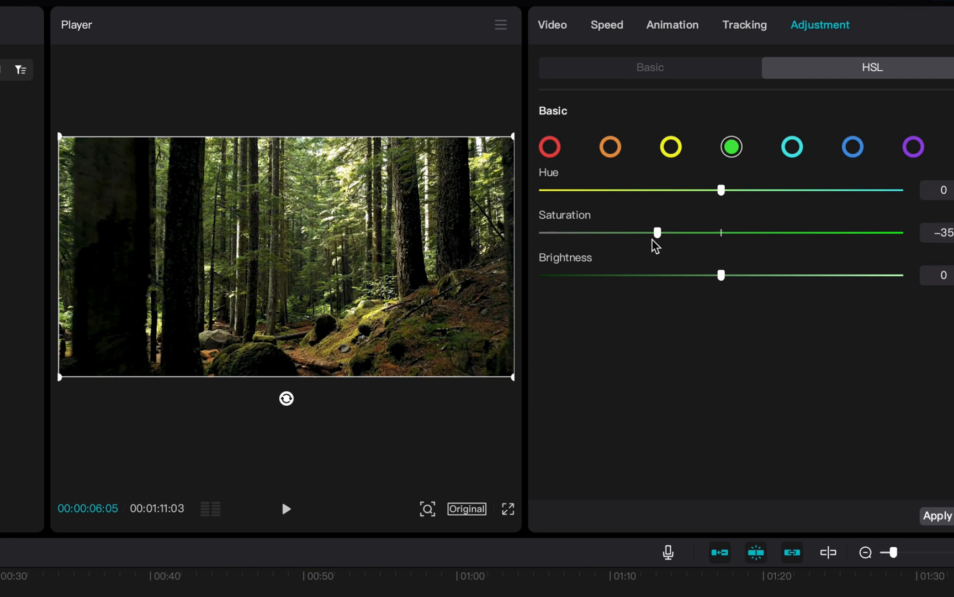
left_click_drag(657, 232, 573, 232)
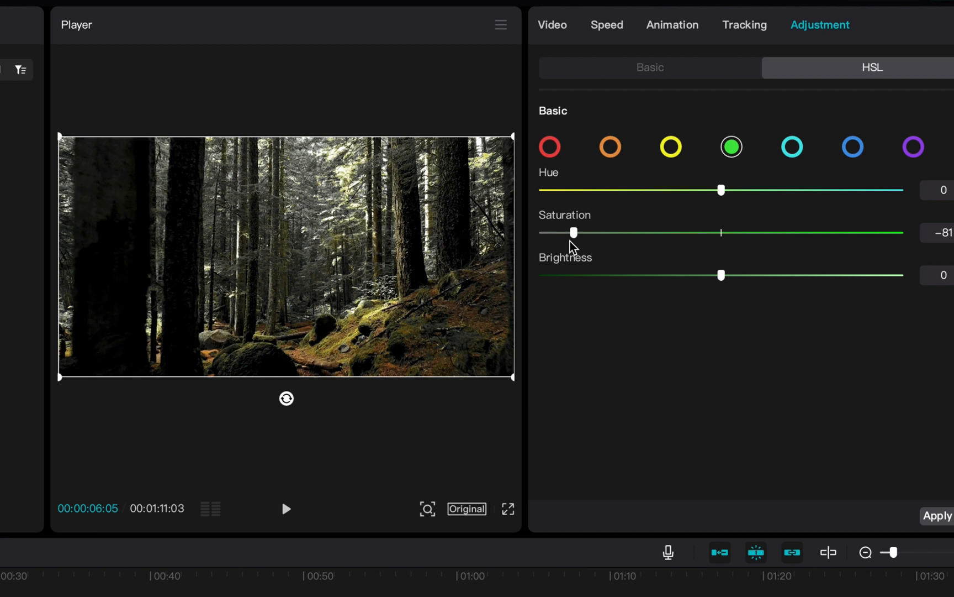
left_click_drag(572, 232, 541, 232)
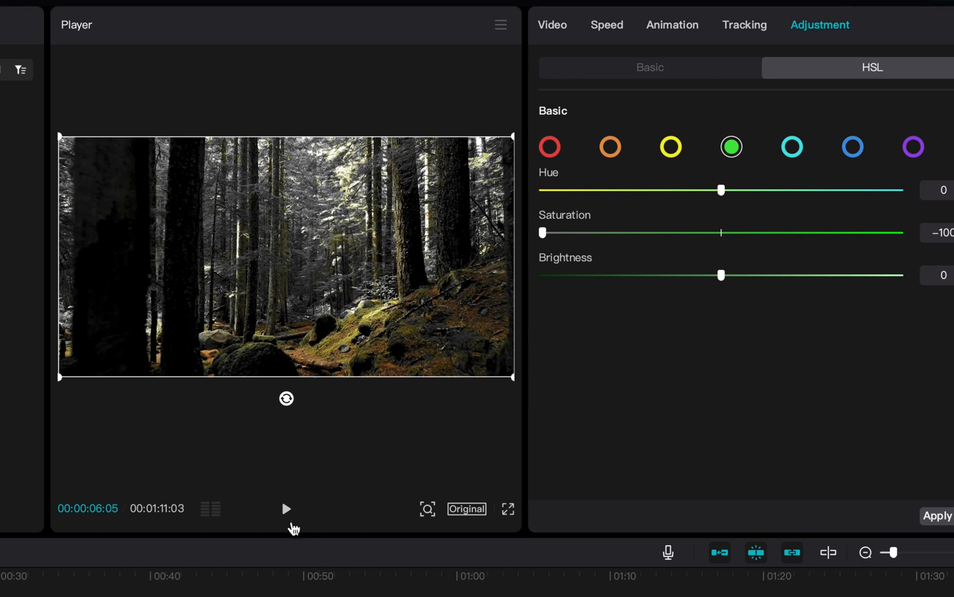
left_click(287, 508)
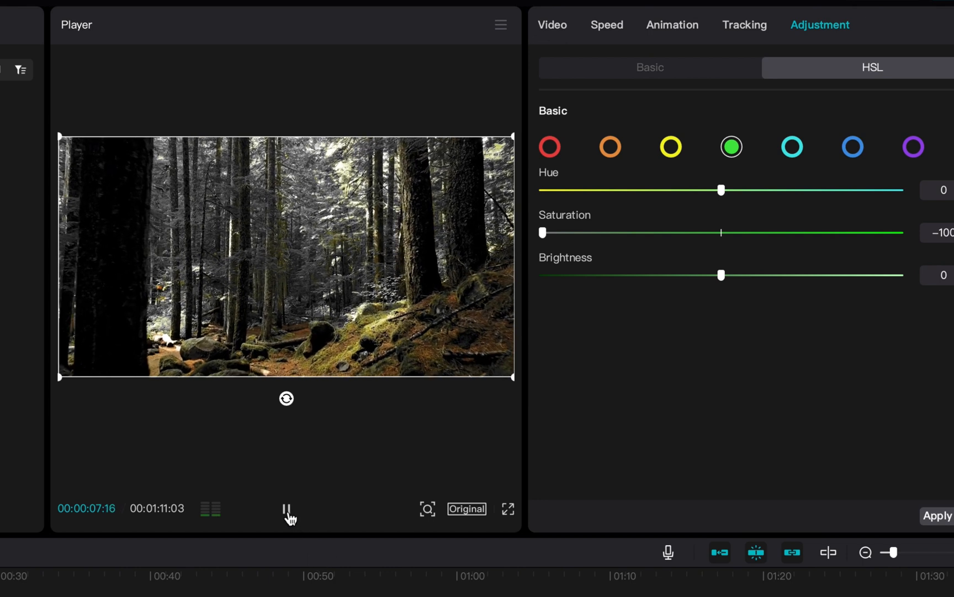
left_click(287, 509)
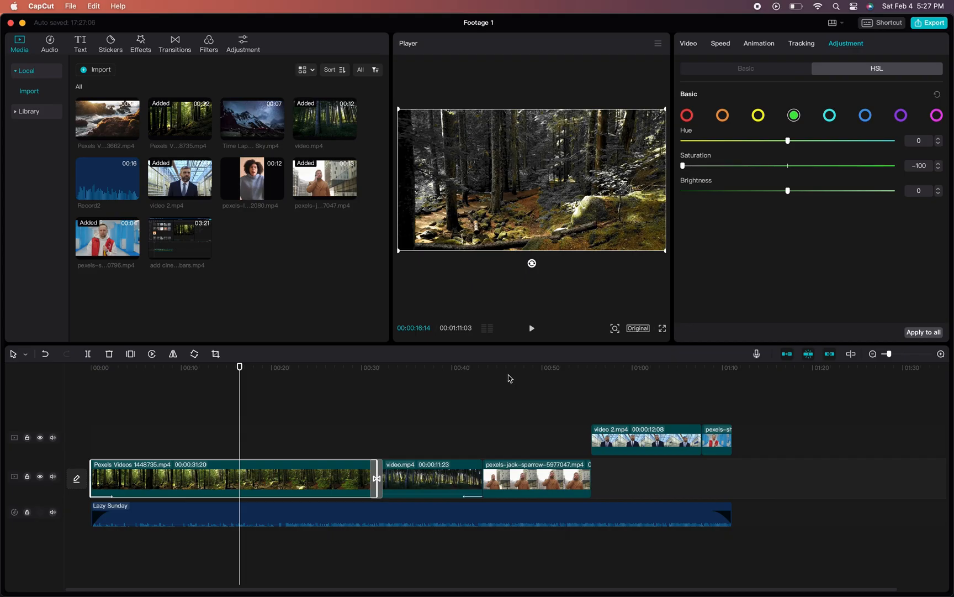
mouse_move(632, 368)
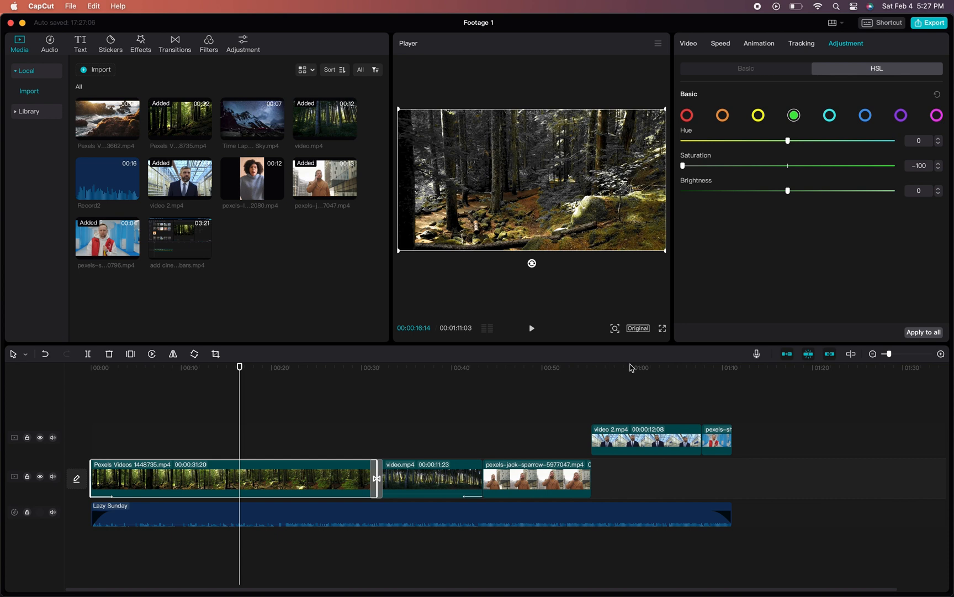
mouse_move(626, 377)
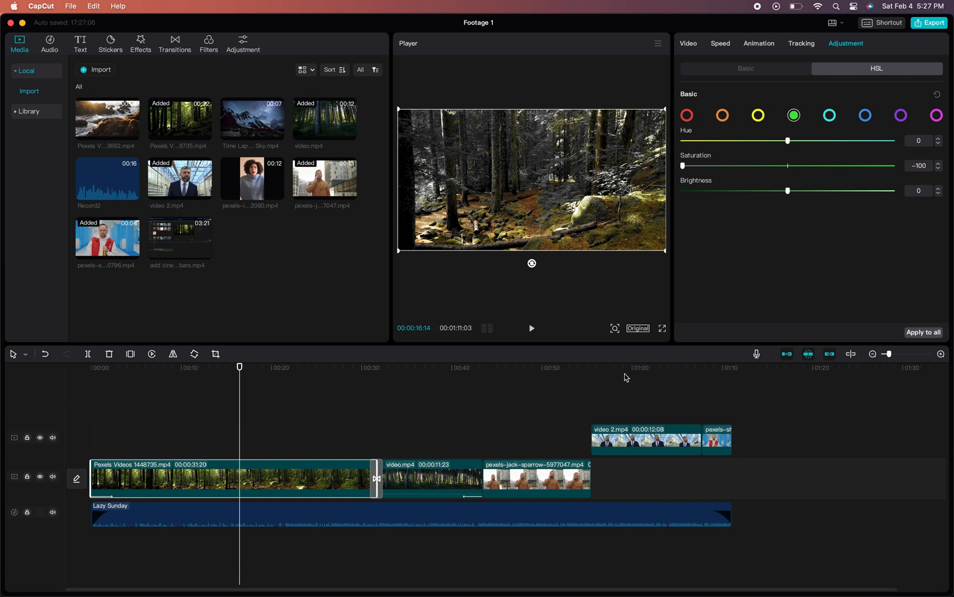
- Move the playhead near 01:00 onto the suited man's video 2 clip
left_click(625, 367)
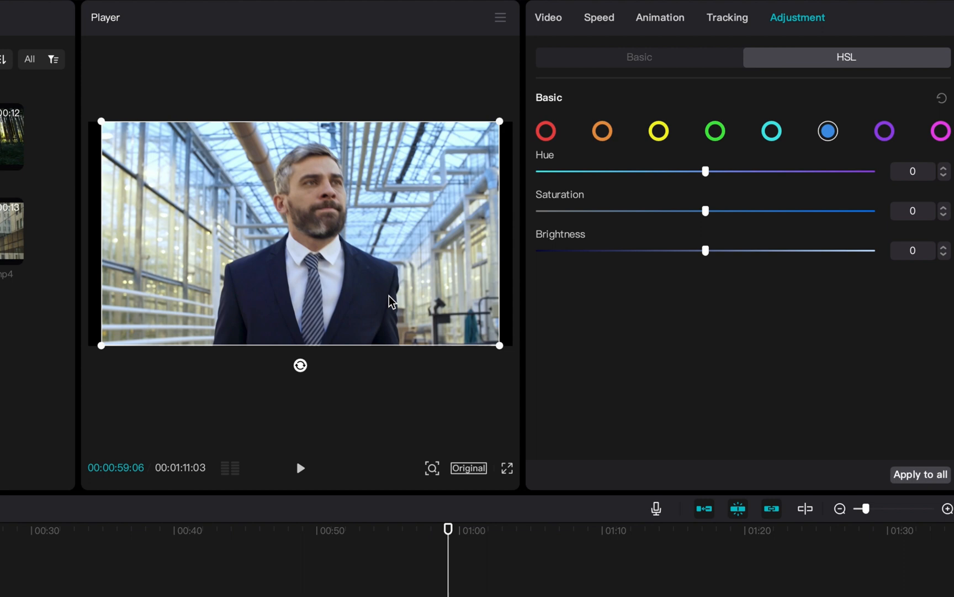
mouse_move(754, 186)
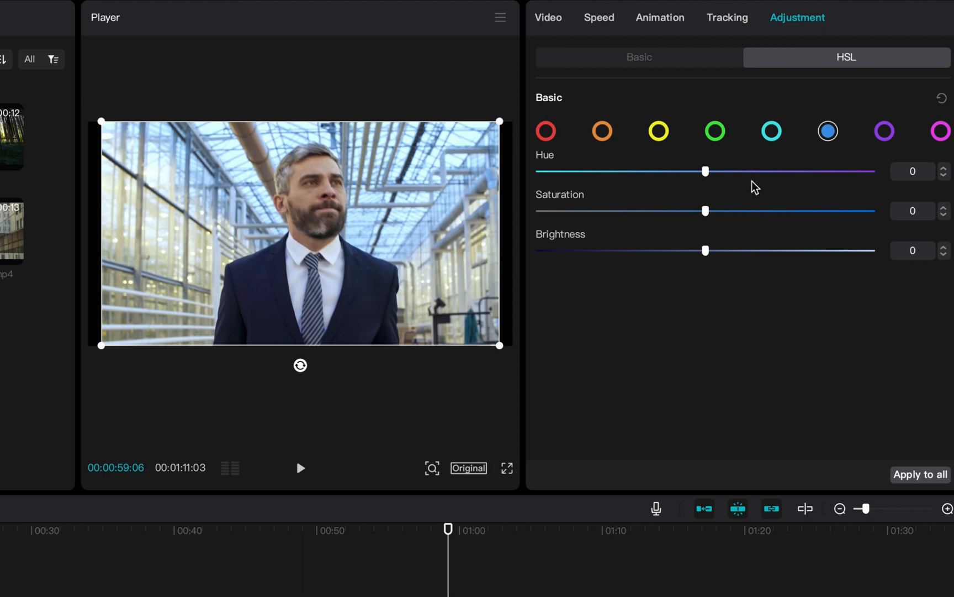
- Select the cyan swatch, then the yellow swatch, in the suited man's HSL
left_click(771, 130)
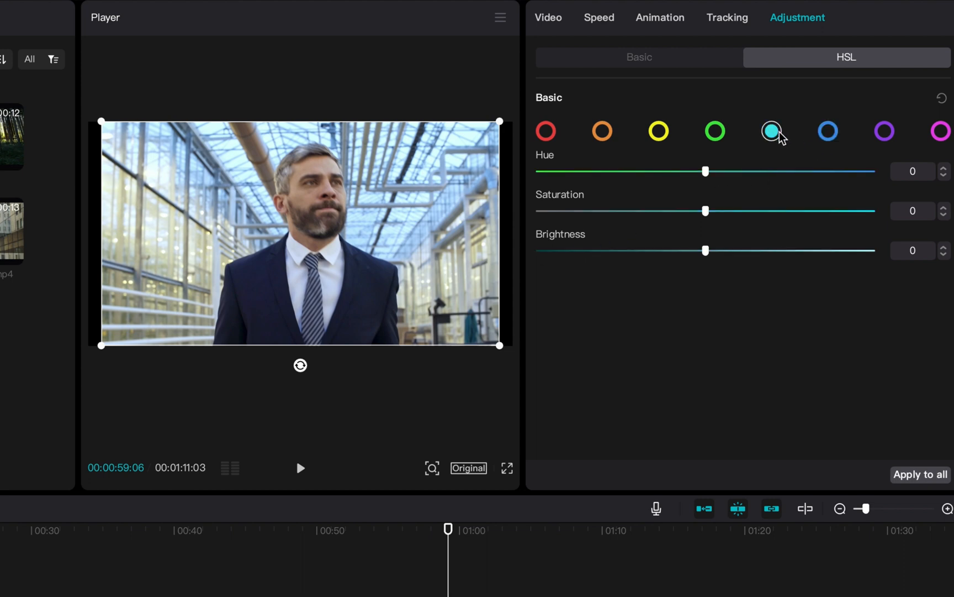
left_click(659, 130)
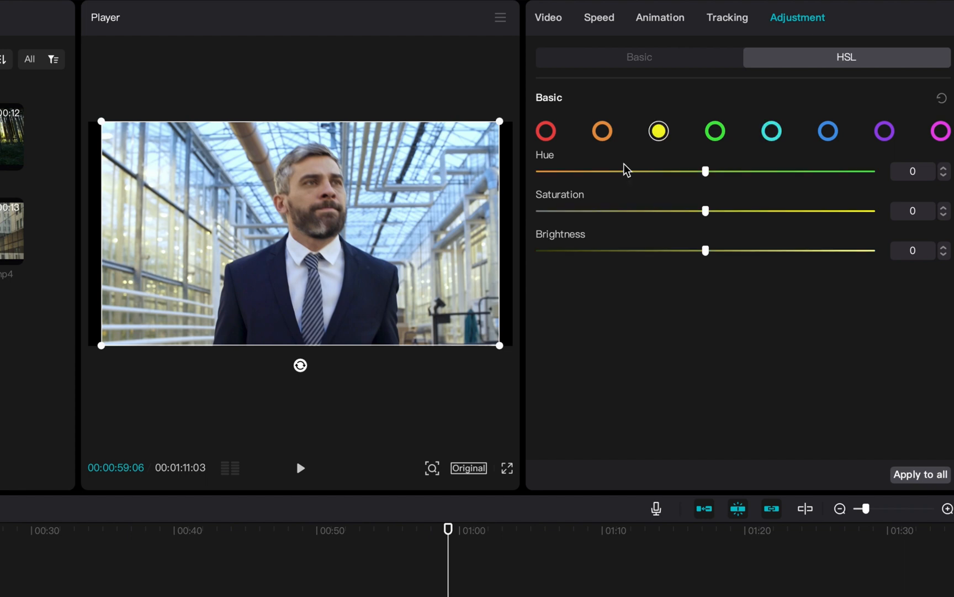
mouse_move(688, 211)
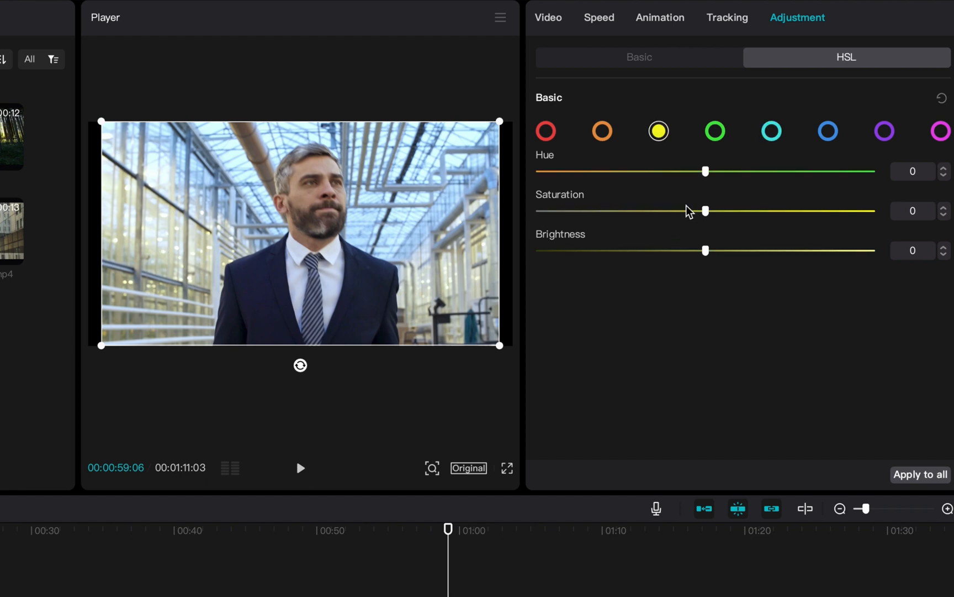
- Test yellow saturation between -100 and 100, then return it to zero
left_click_drag(704, 211, 661, 211)
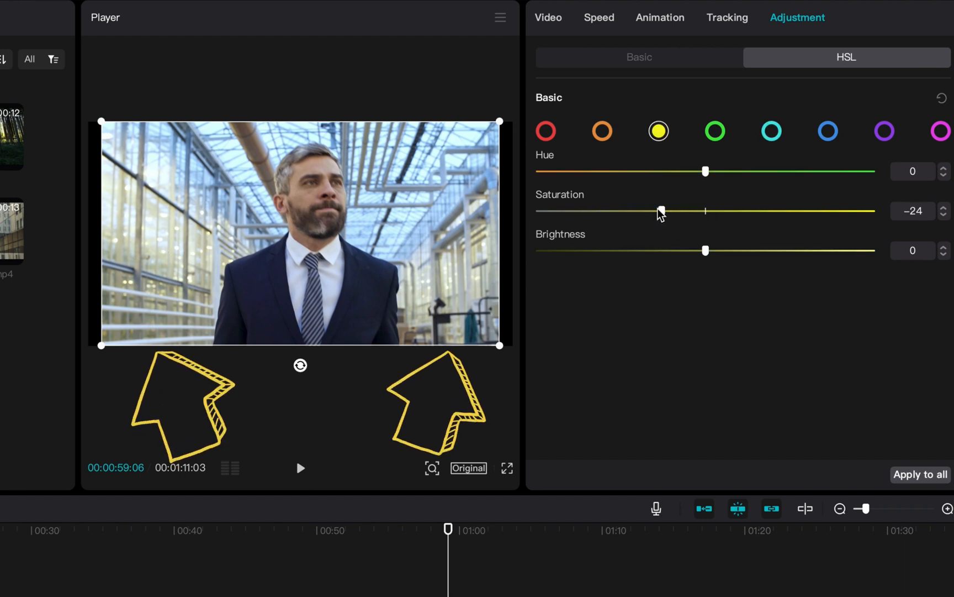
left_click_drag(661, 211, 578, 211)
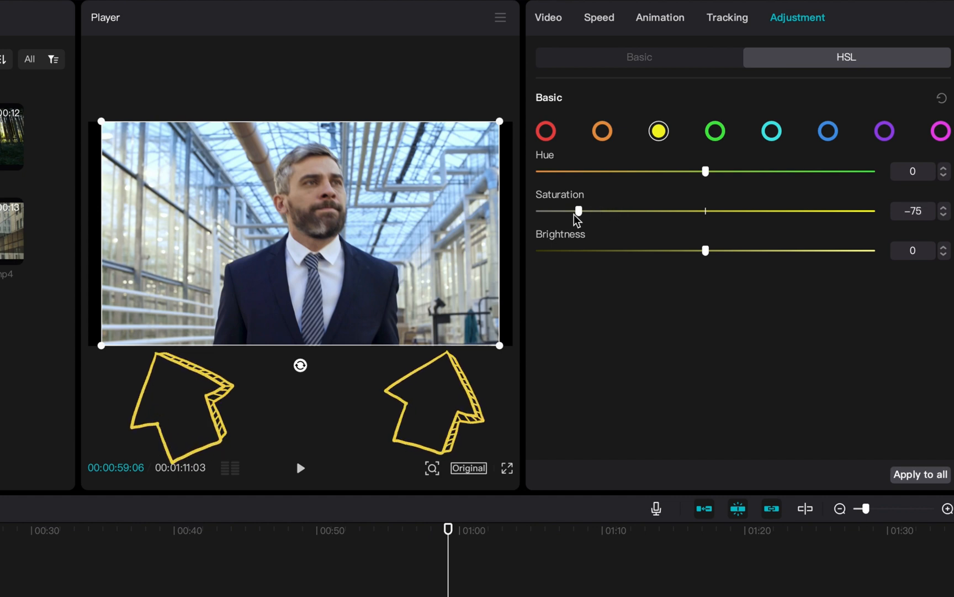
left_click_drag(579, 211, 538, 211)
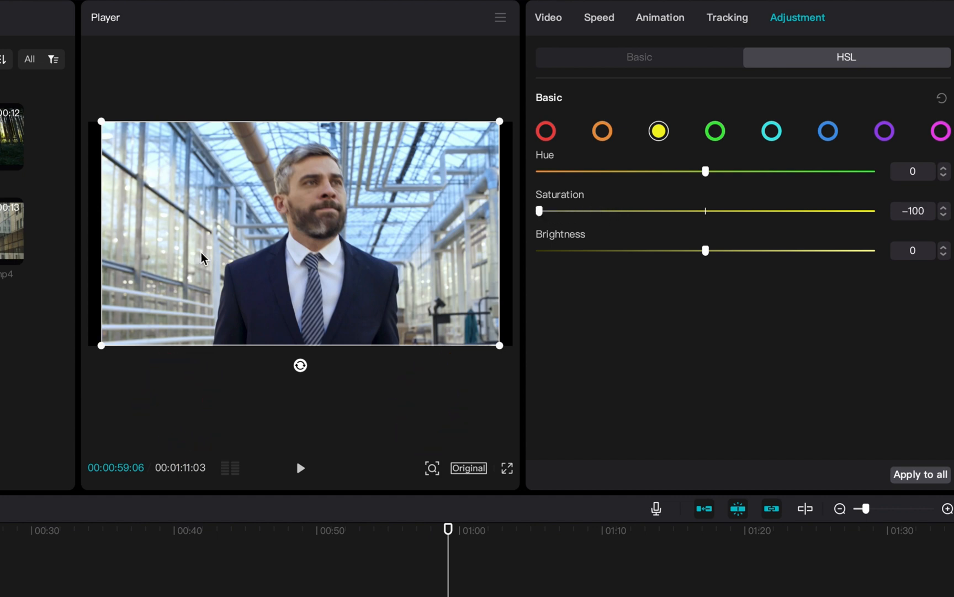
mouse_move(553, 199)
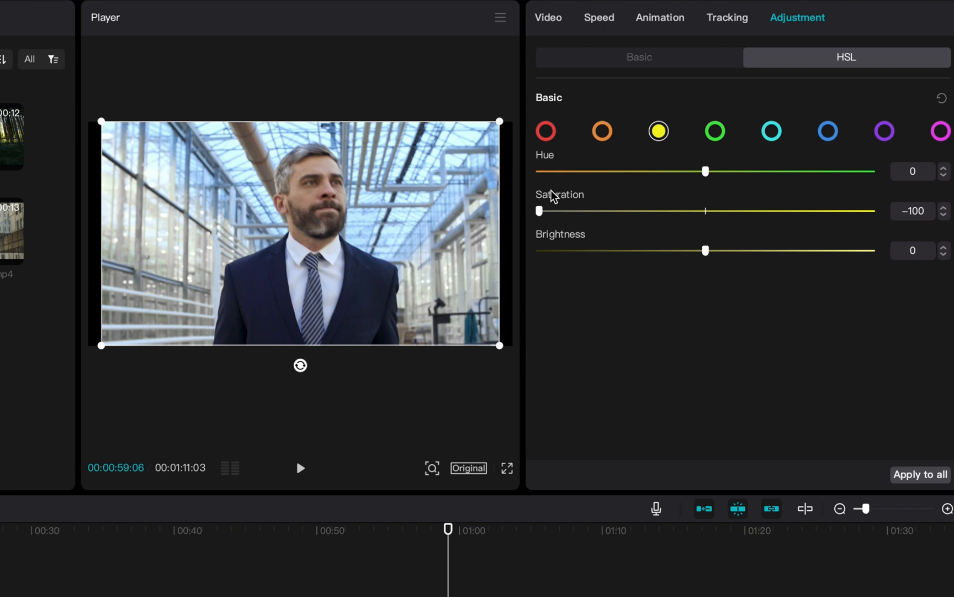
left_click_drag(538, 210, 872, 211)
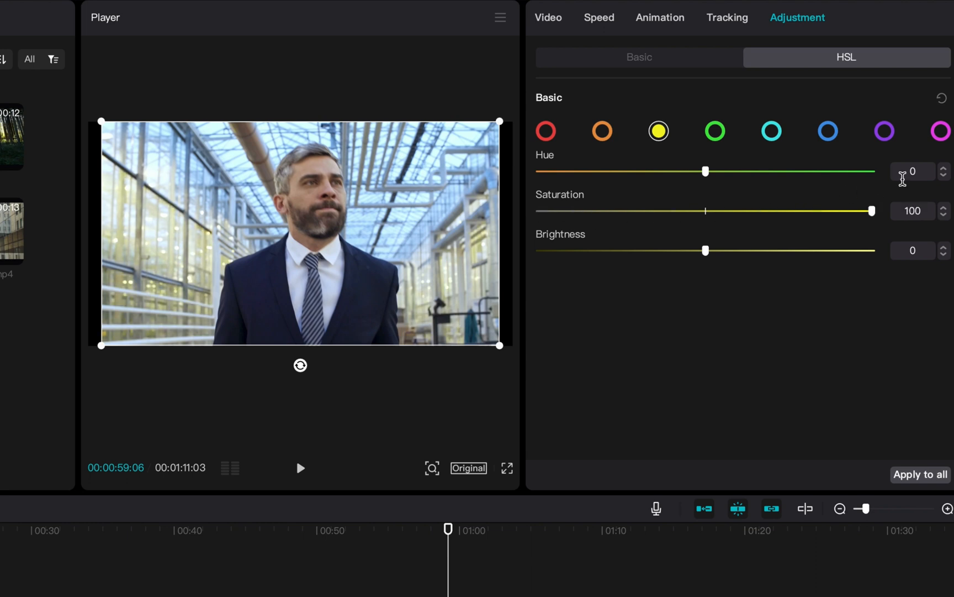
left_click_drag(869, 211, 705, 211)
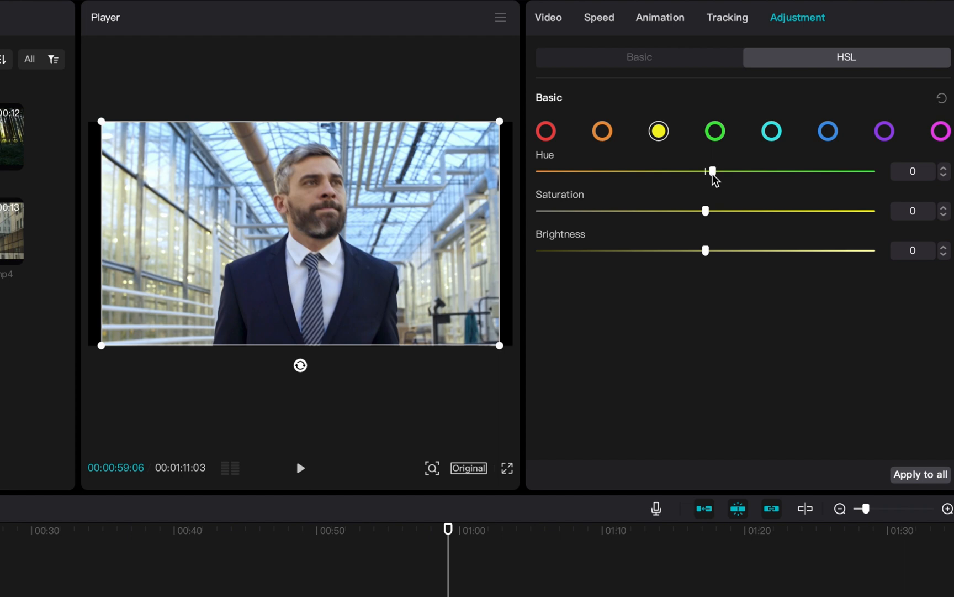
- Shift the yellow hue to its minimum, reset it to 0, and select blue
left_click_drag(713, 172, 614, 171)
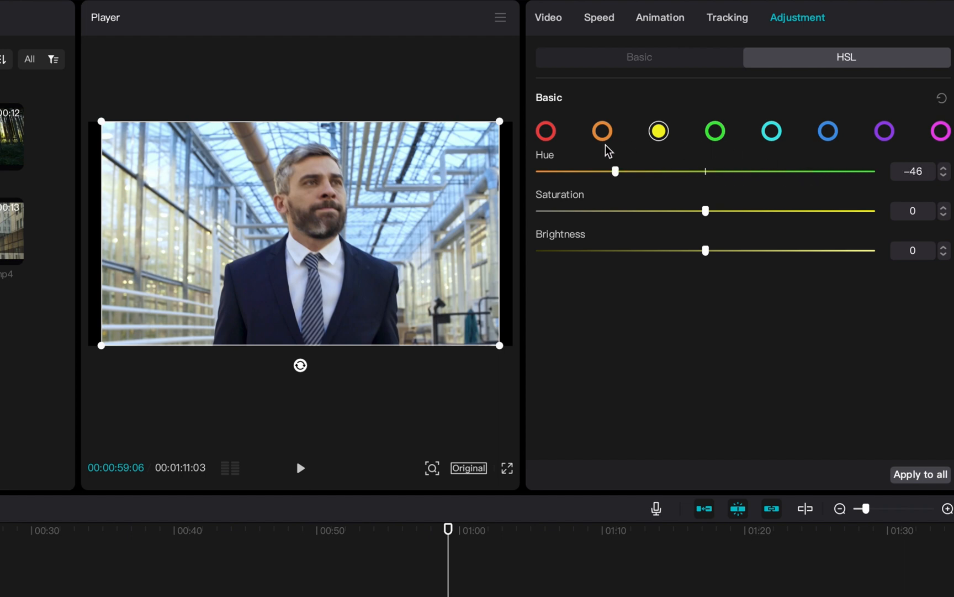
left_click_drag(615, 172, 535, 171)
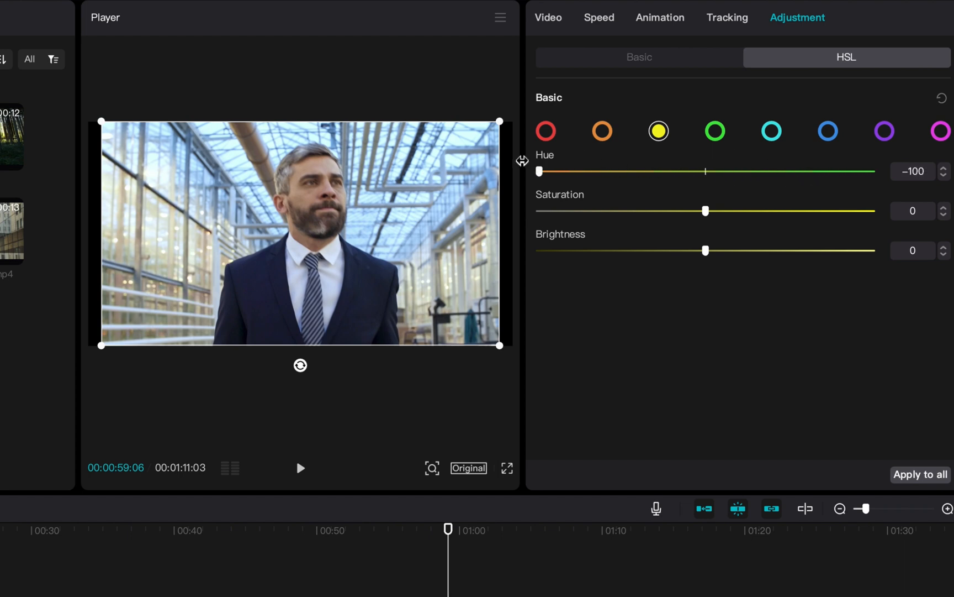
left_click_drag(538, 171, 736, 171)
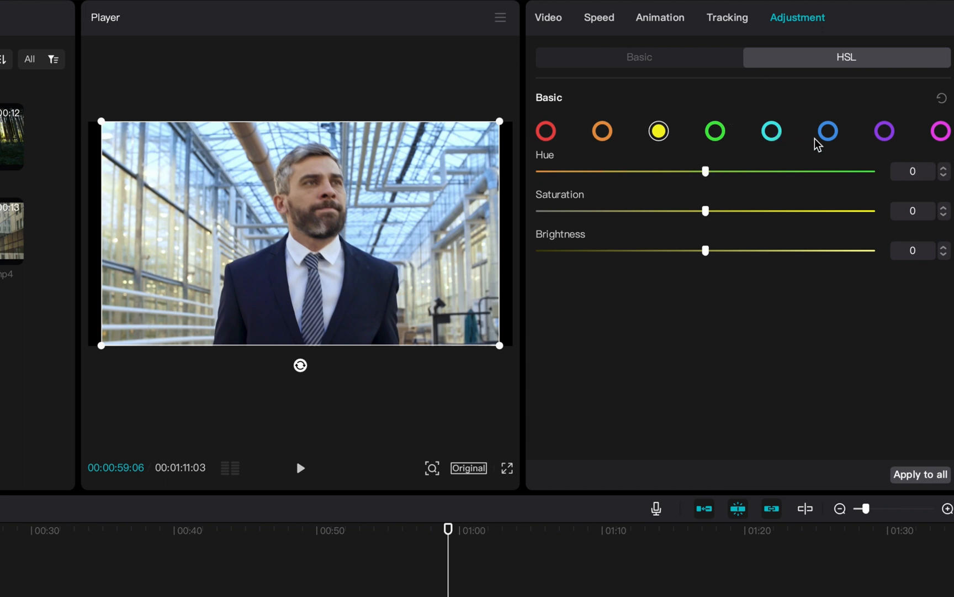
left_click(827, 131)
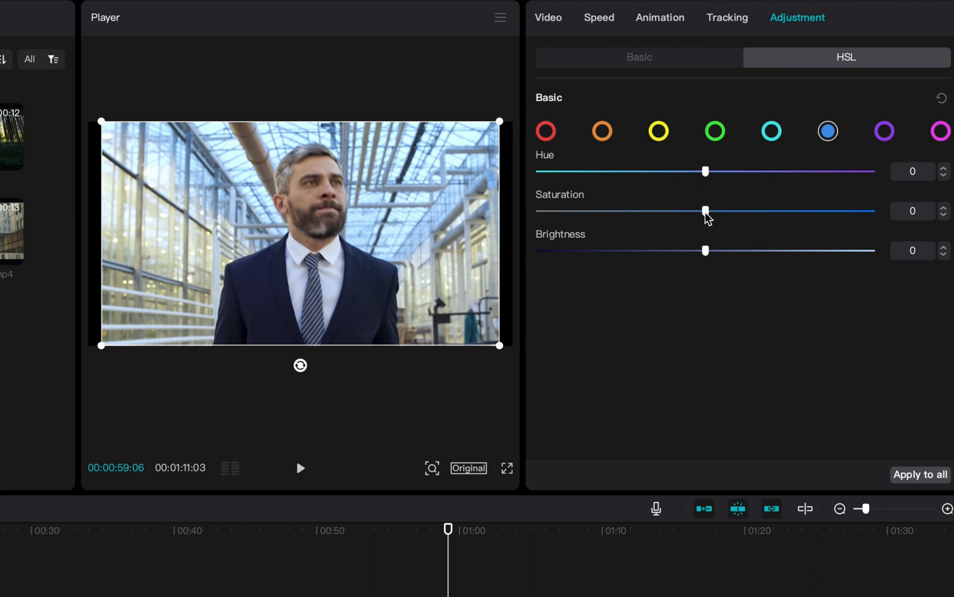
- Sweep blue saturation up to maximum, then down to -100
left_click_drag(705, 210, 871, 210)
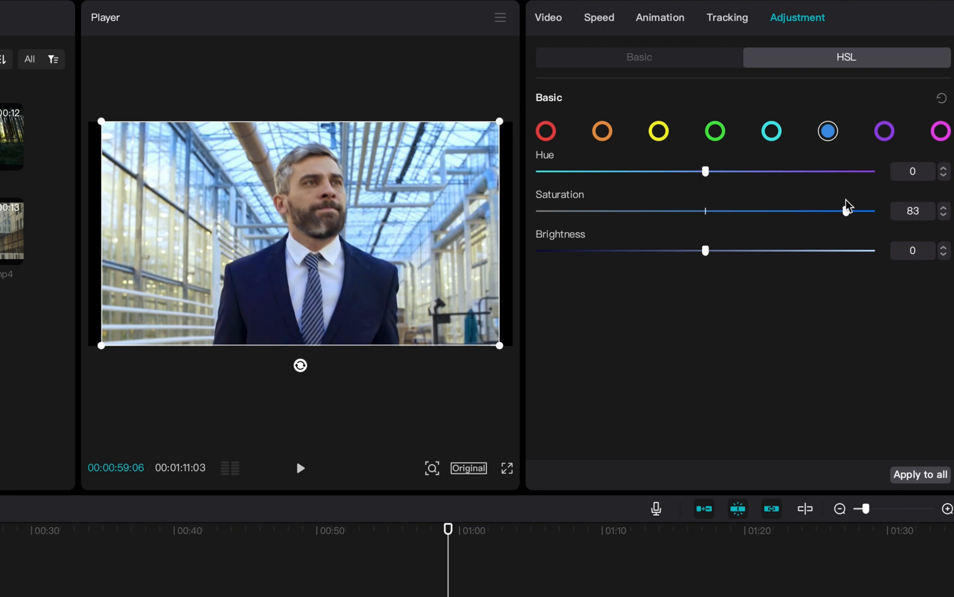
left_click_drag(847, 210, 869, 211)
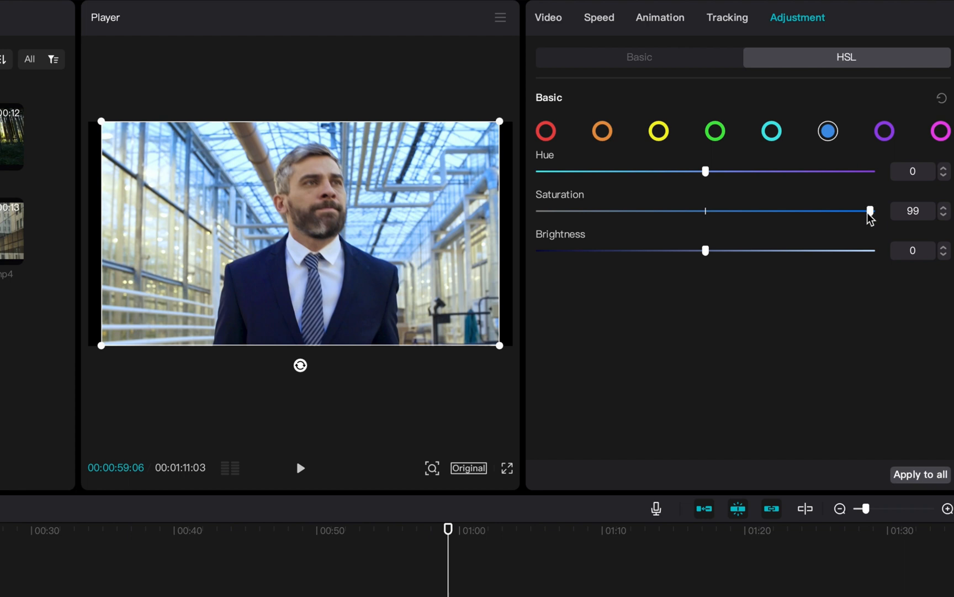
left_click_drag(869, 211, 624, 211)
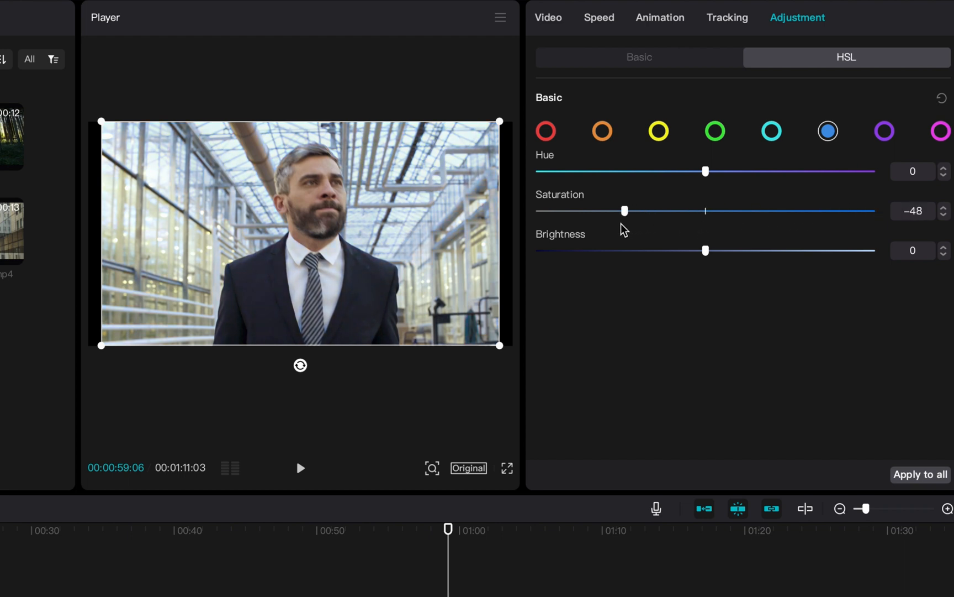
left_click_drag(623, 211, 560, 210)
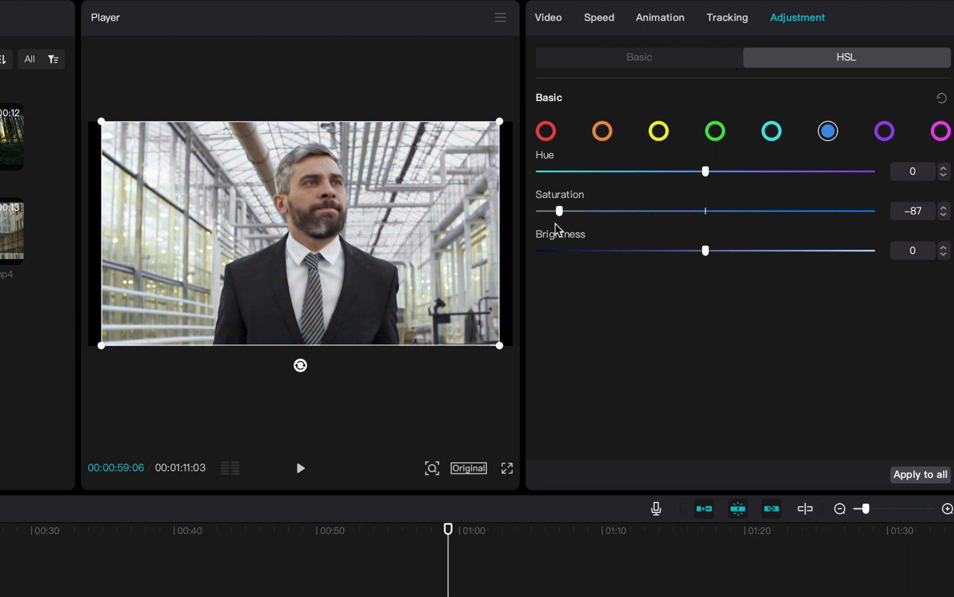
left_click_drag(559, 210, 538, 210)
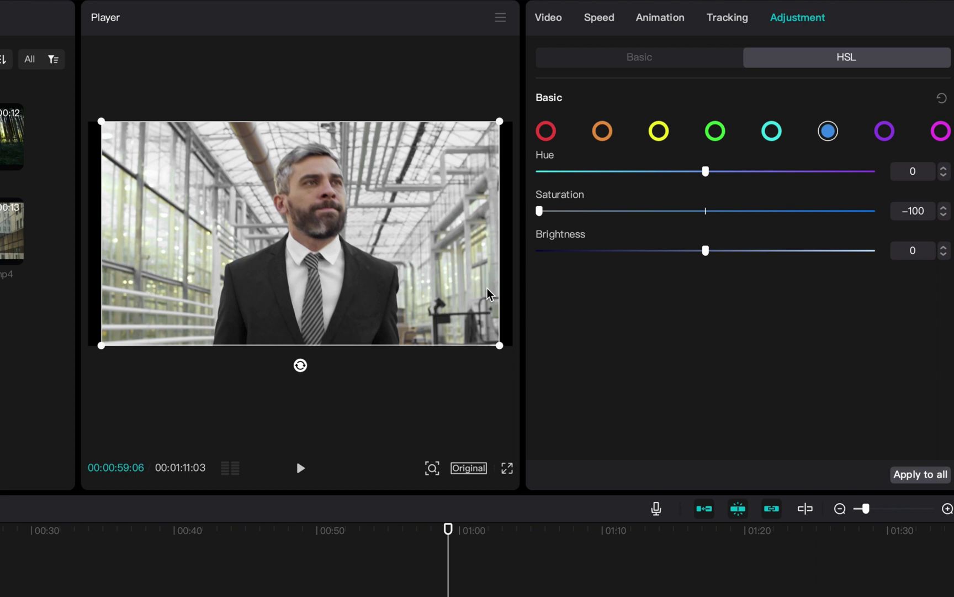
- Jump later in the clip, nudge the blue hue, and return it to 0
left_click(299, 468)
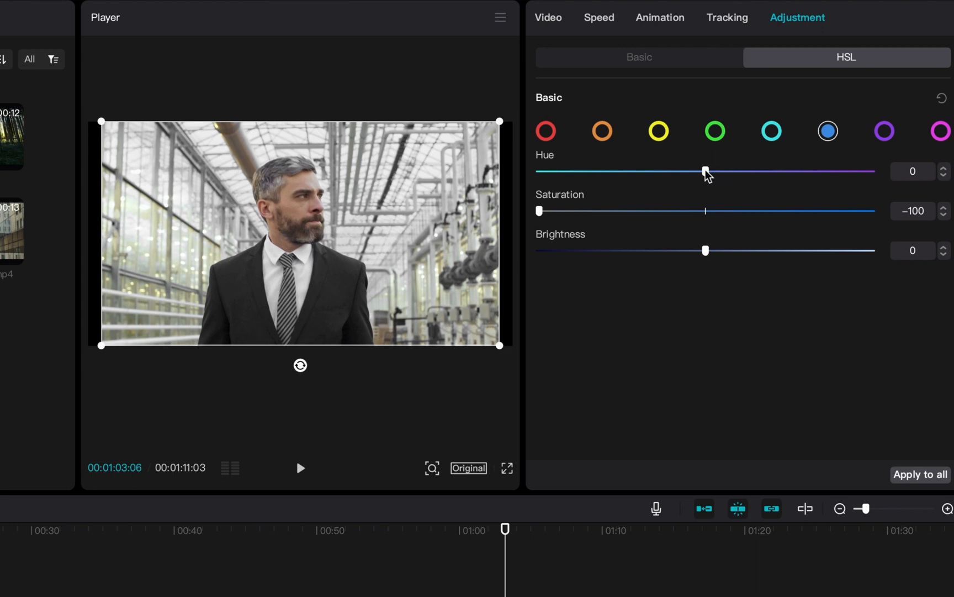
left_click_drag(705, 171, 731, 171)
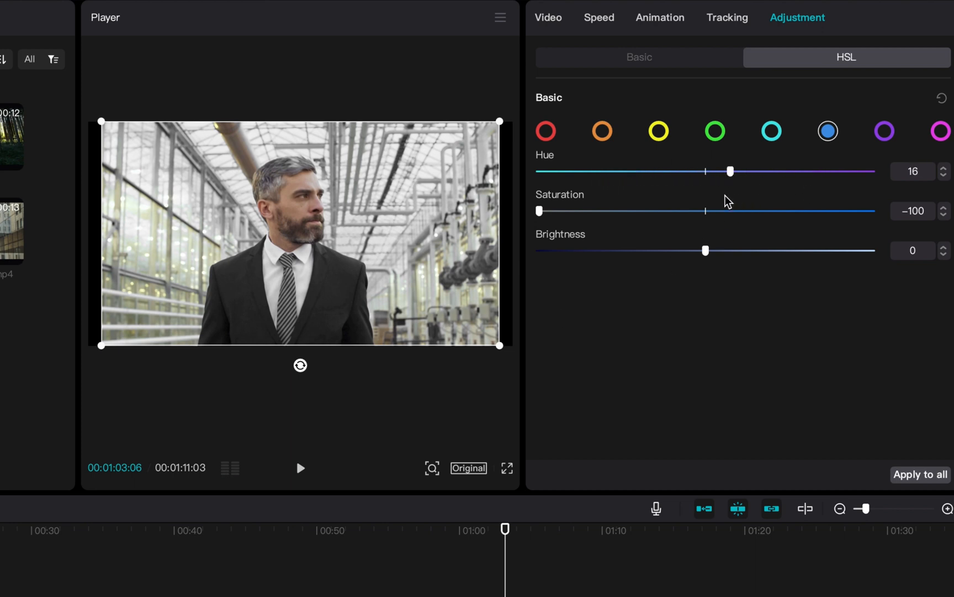
left_click_drag(731, 172, 705, 171)
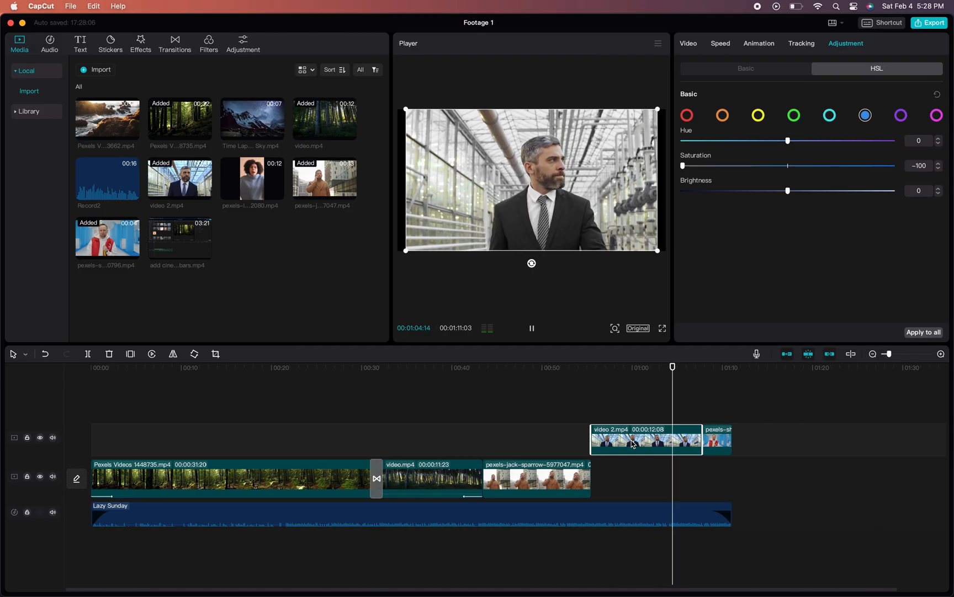
- Pause, select the red-vested man's clip, and set blue saturation to -100
left_click(532, 328)
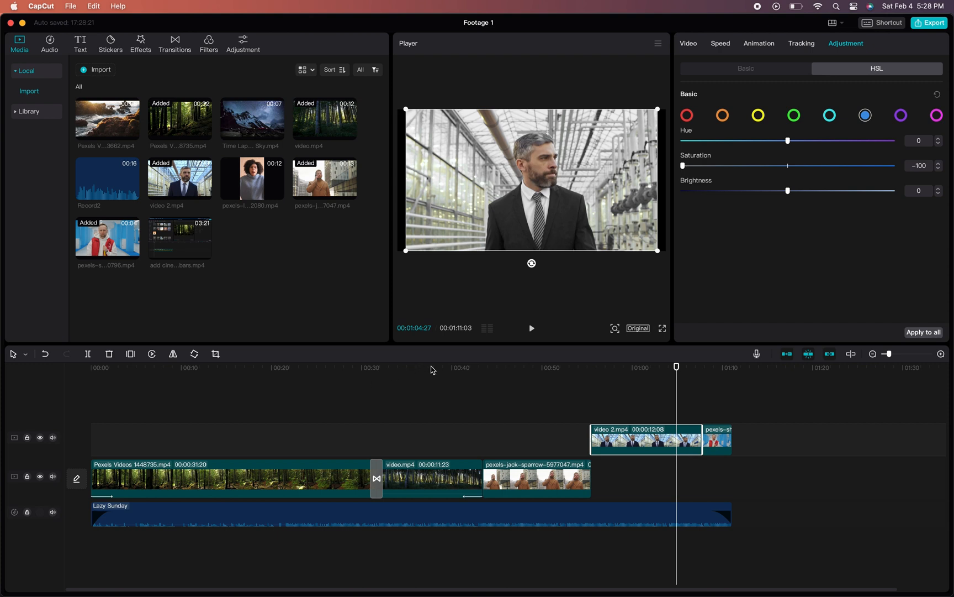
mouse_move(665, 396)
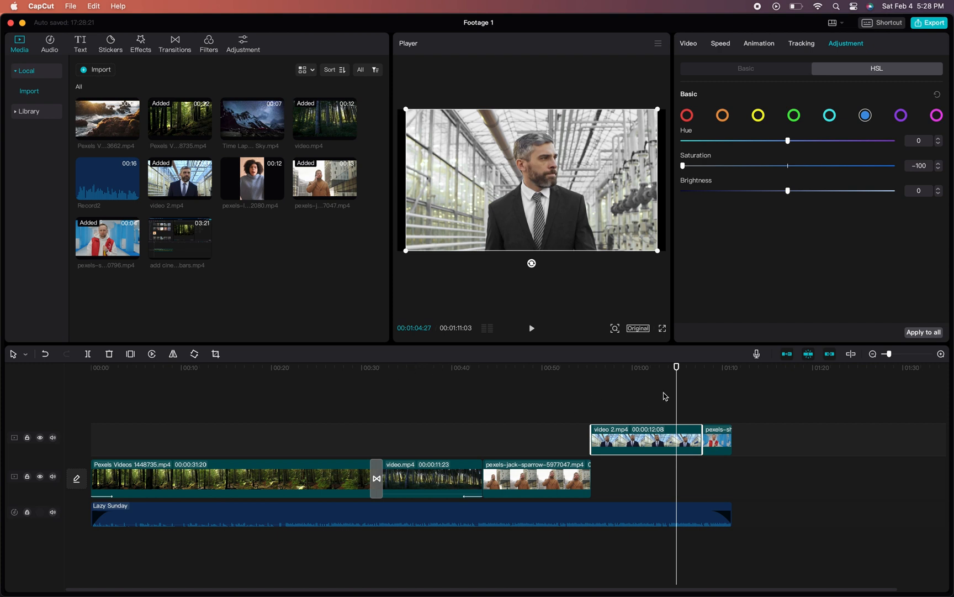
left_click(531, 328)
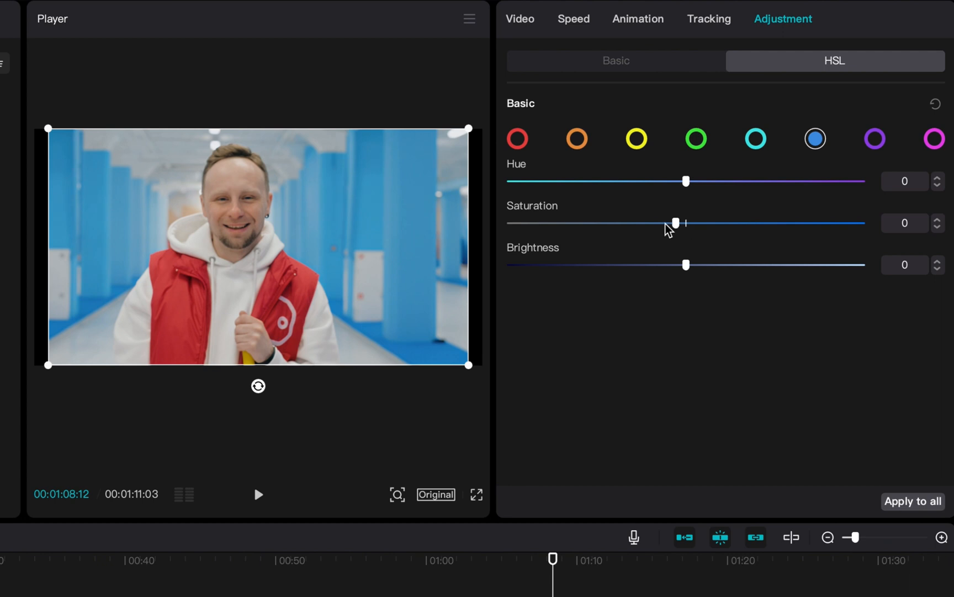
left_click_drag(675, 222, 589, 222)
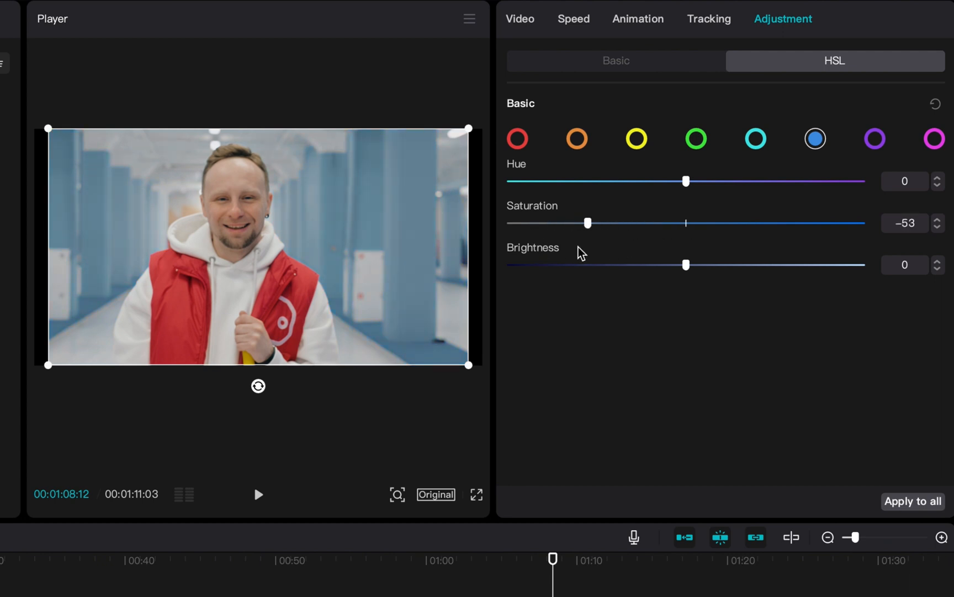
left_click_drag(587, 222, 661, 223)
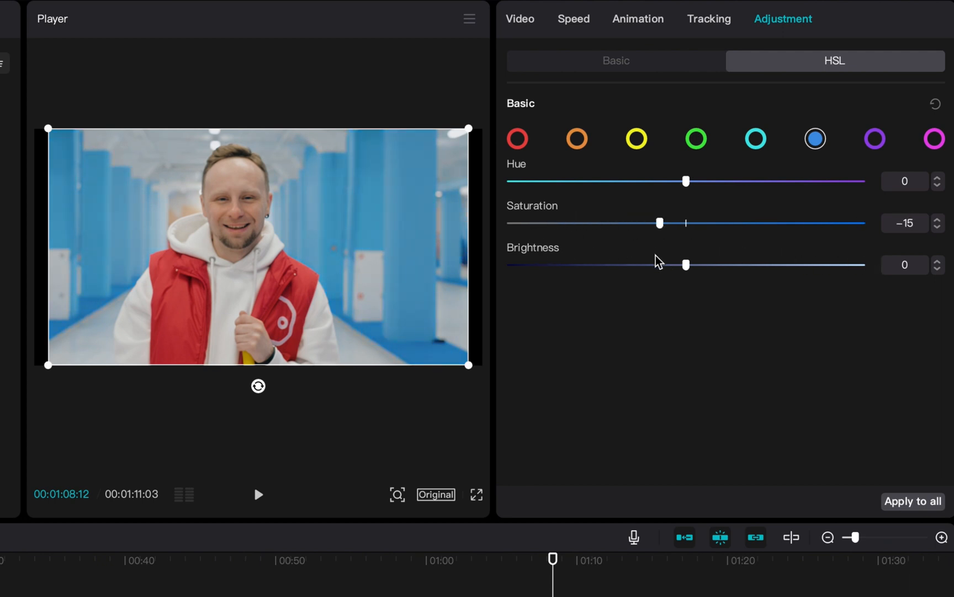
left_click_drag(660, 222, 508, 223)
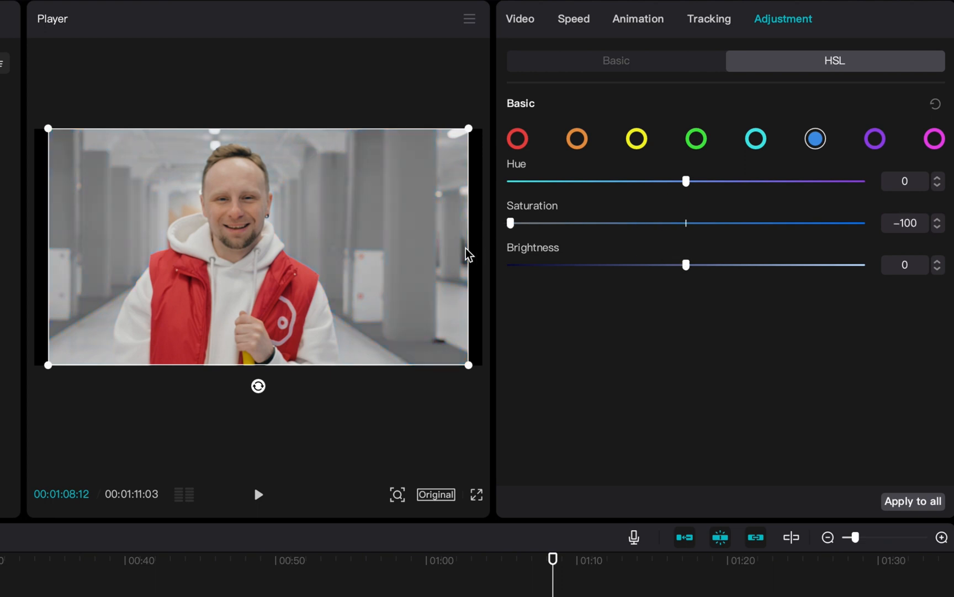
mouse_move(441, 595)
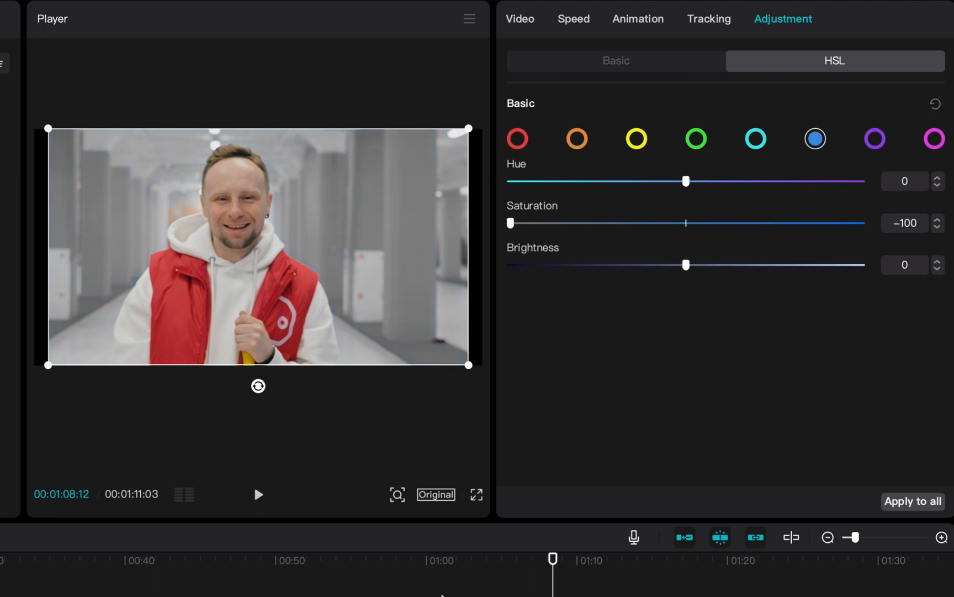
mouse_move(508, 173)
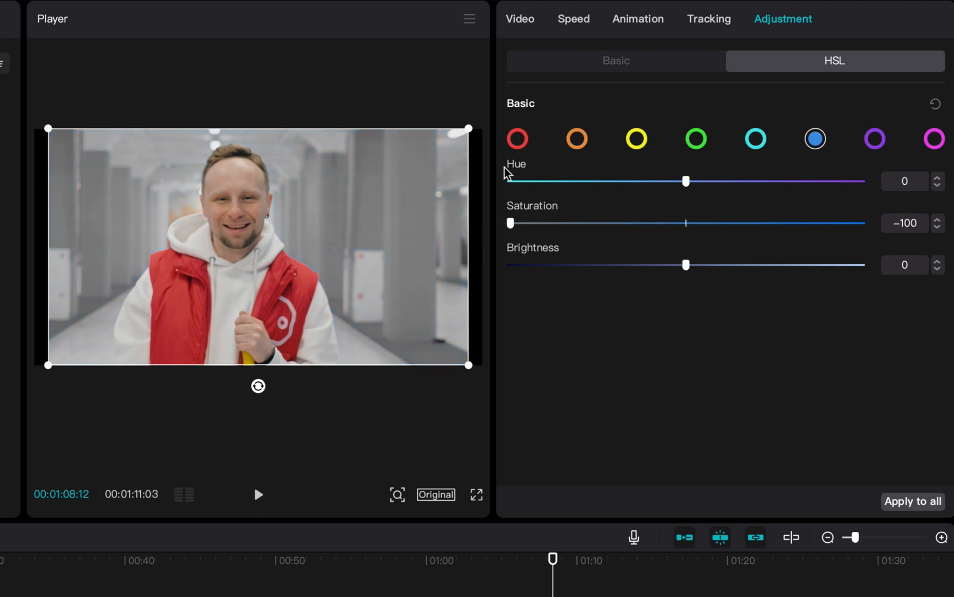
- Select red in HSL and, after trying several values, set red saturation to 99
left_click(518, 139)
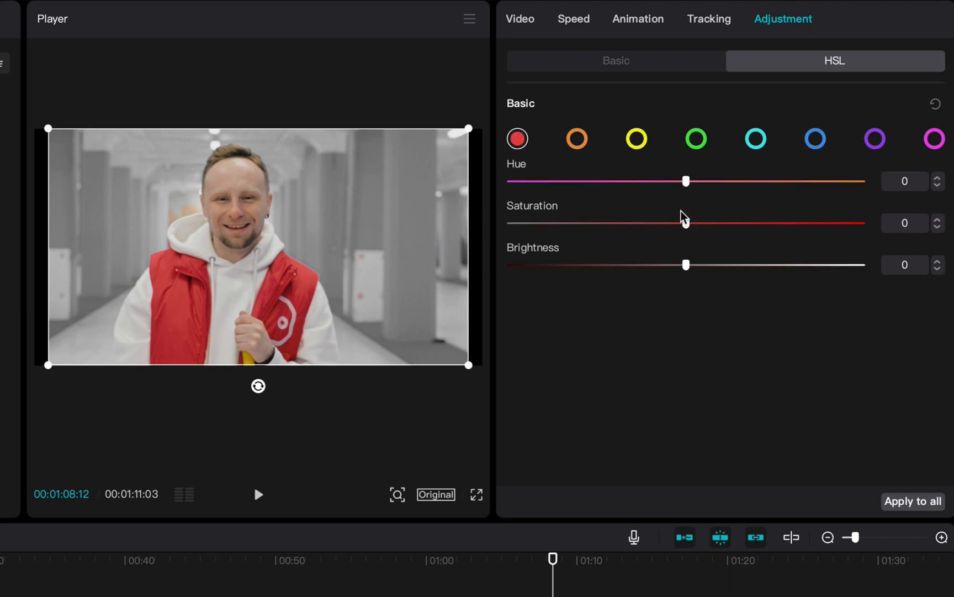
left_click_drag(686, 223, 826, 223)
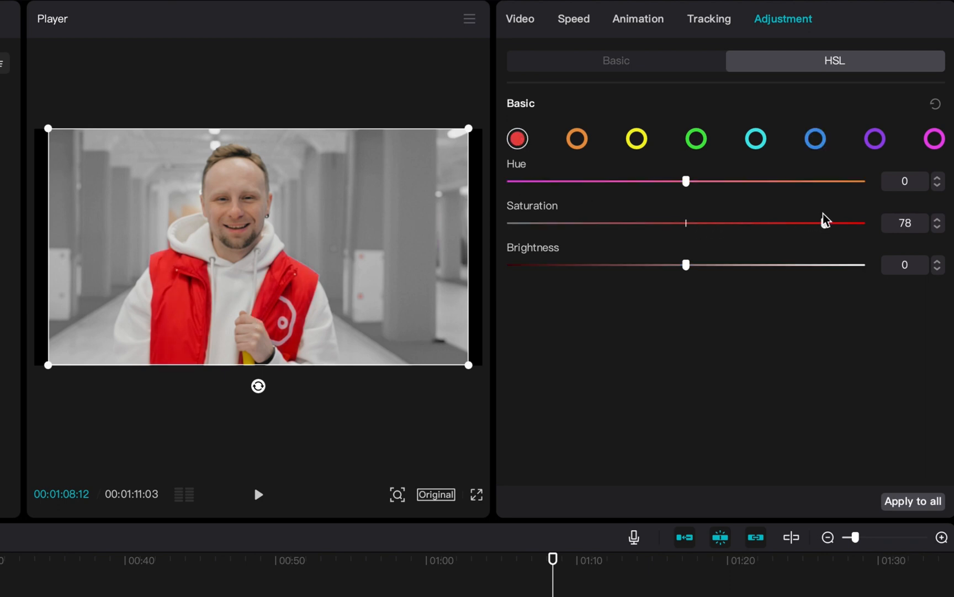
left_click_drag(834, 223, 858, 223)
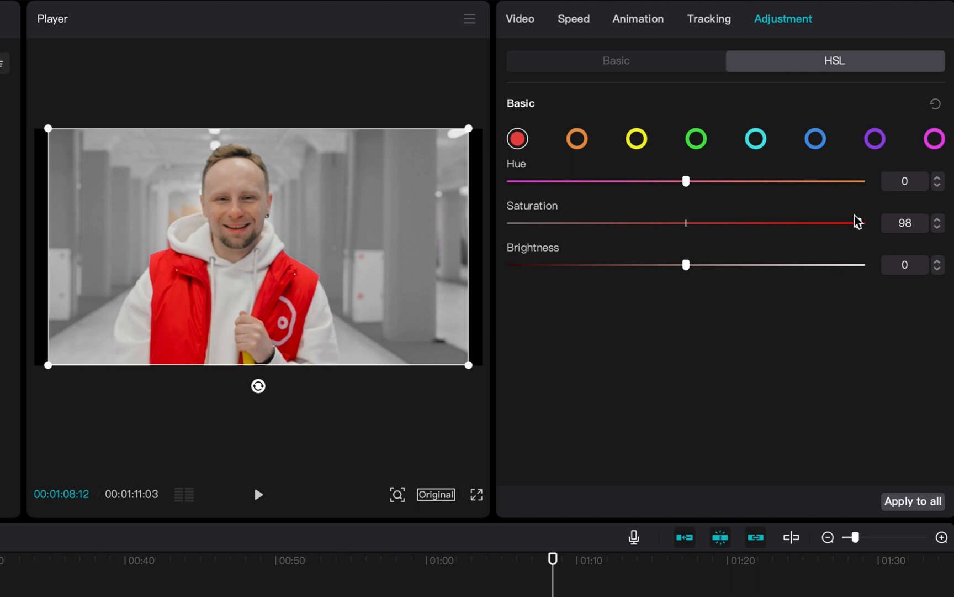
left_click_drag(852, 223, 511, 222)
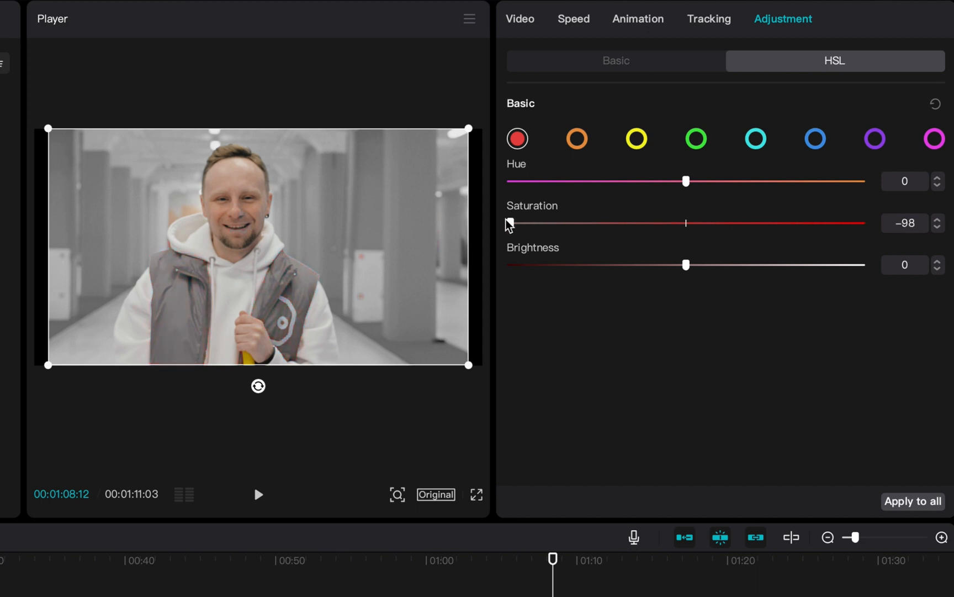
left_click_drag(510, 222, 759, 223)
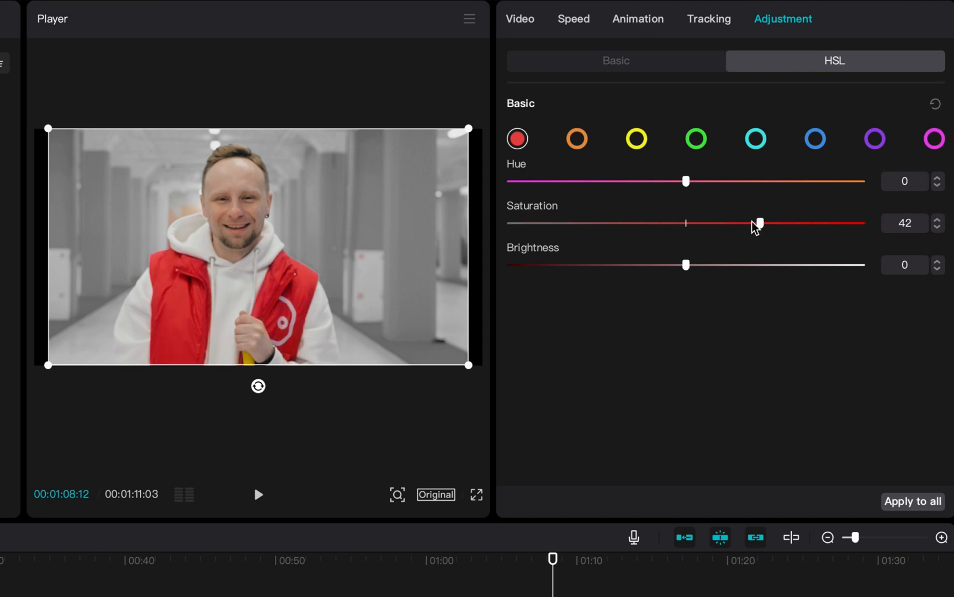
left_click_drag(760, 223, 698, 223)
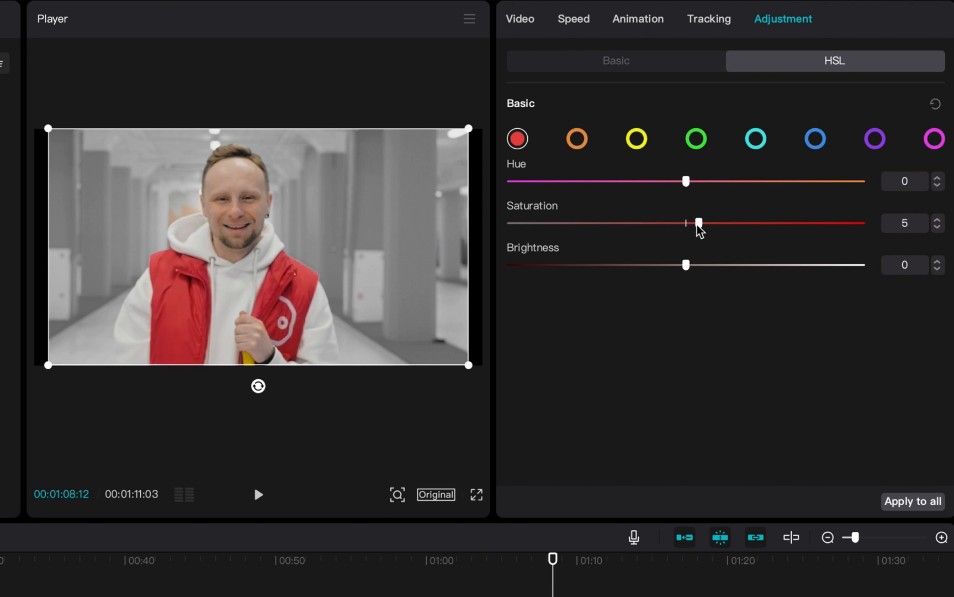
left_click_drag(699, 222, 637, 223)
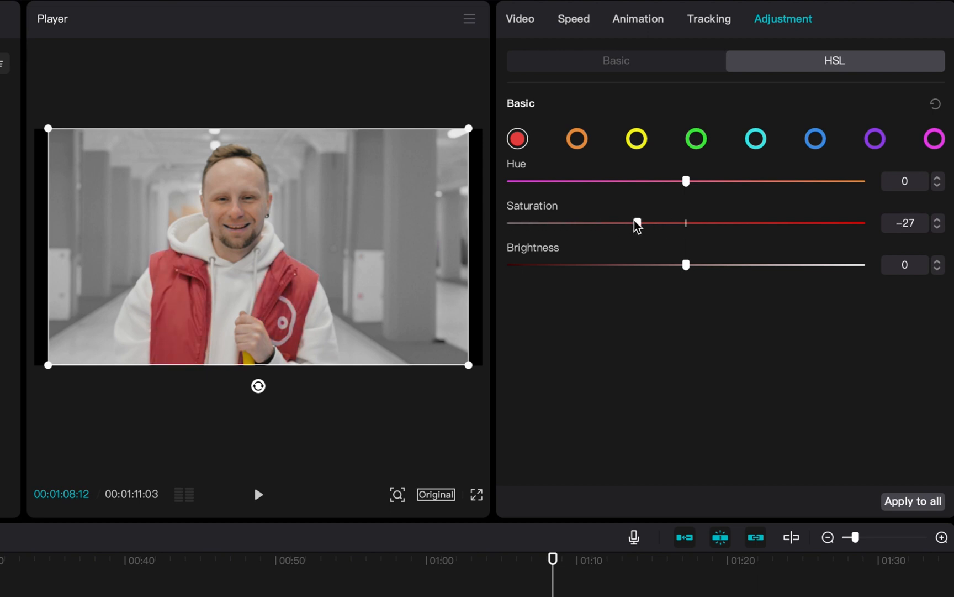
left_click_drag(638, 222, 860, 223)
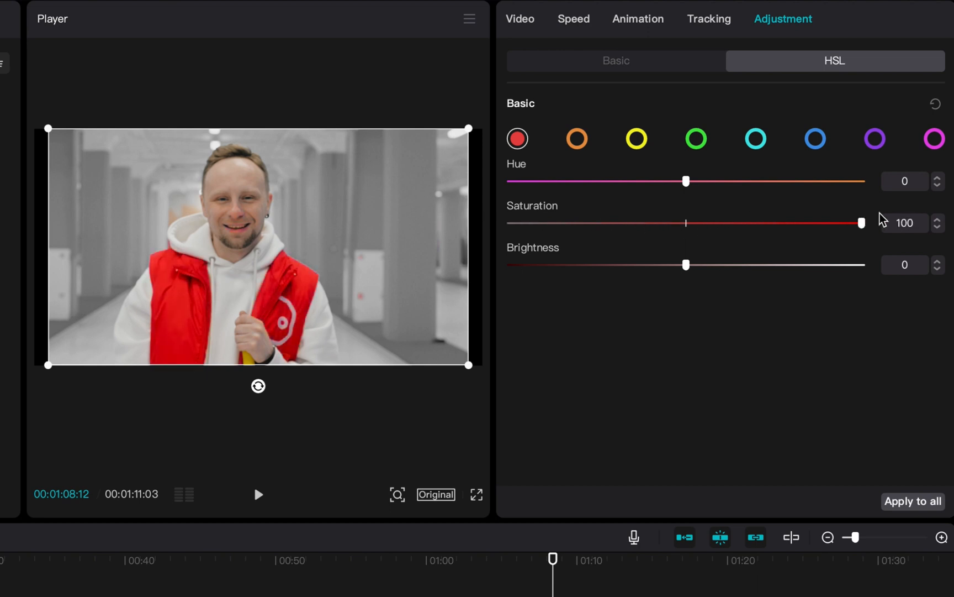
left_click_drag(861, 222, 859, 223)
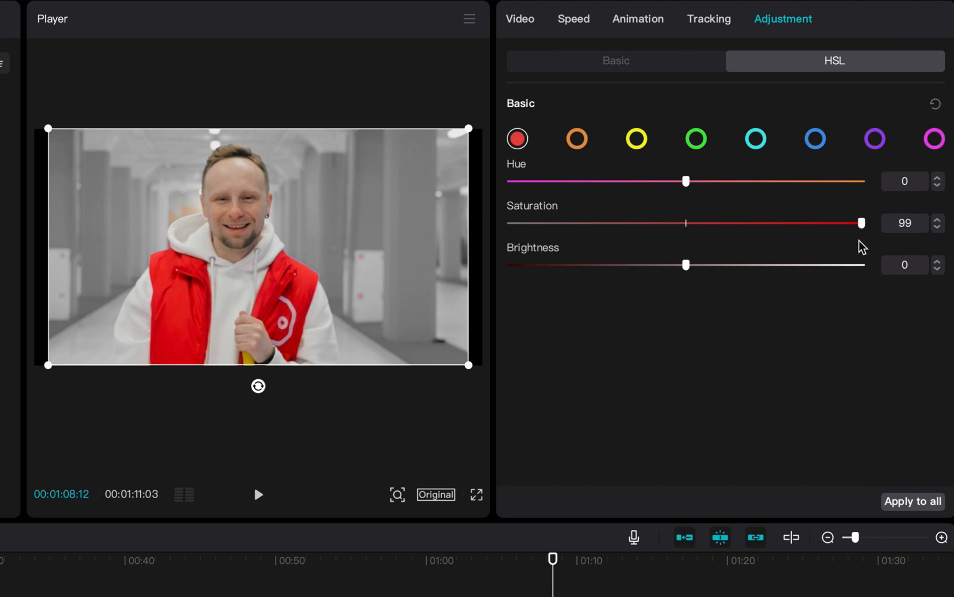